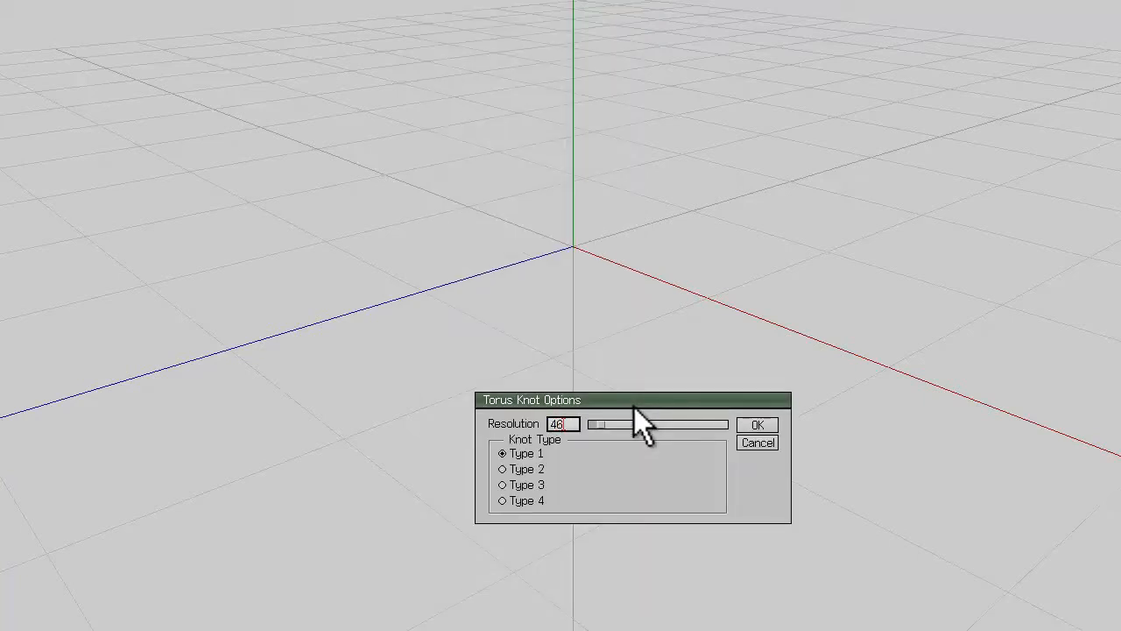
# Accept the Torus Knot options at Resolution 46 and Type 1.
pyautogui.click(757, 425)
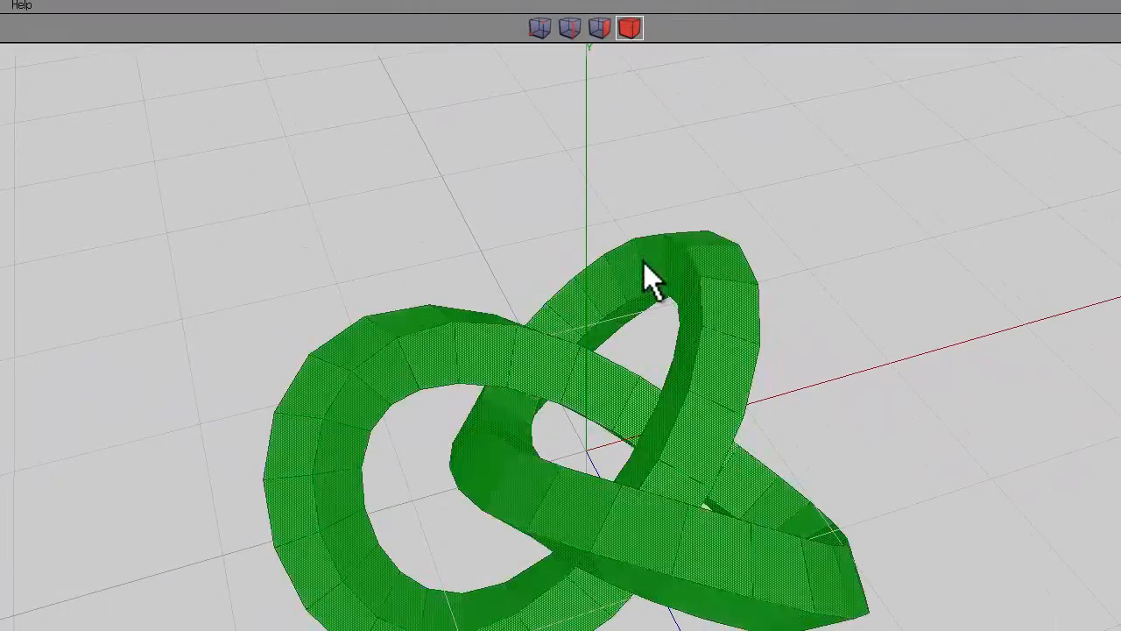
# Apply Tighten to the whole knot and orbit to inspect its fuller tube.
pyautogui.rightClick(653, 276)
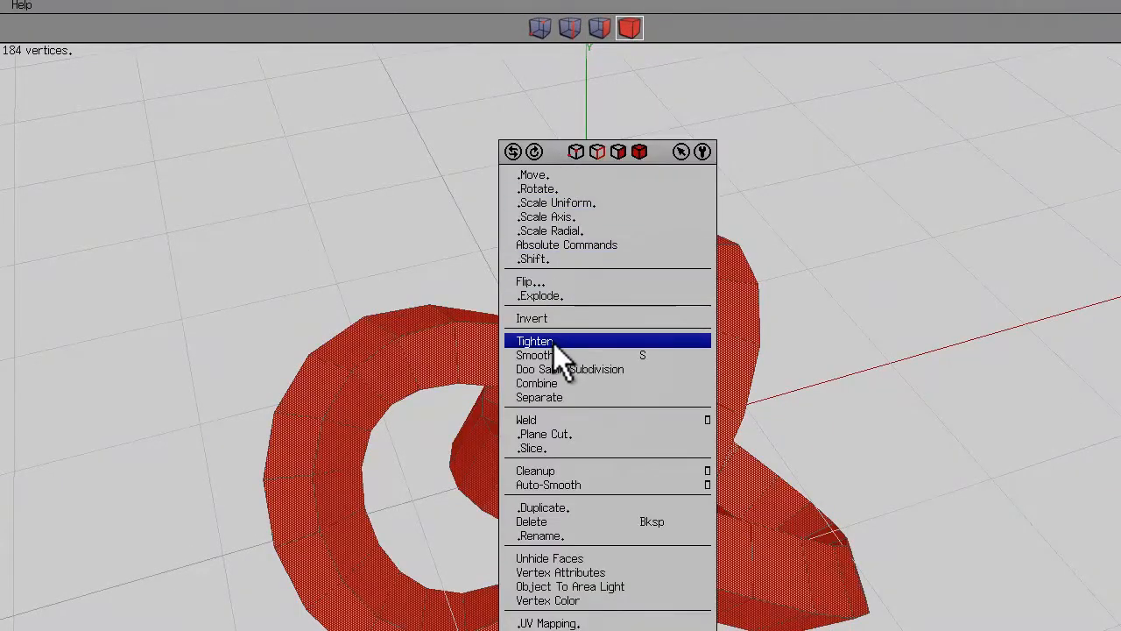
pyautogui.click(536, 340)
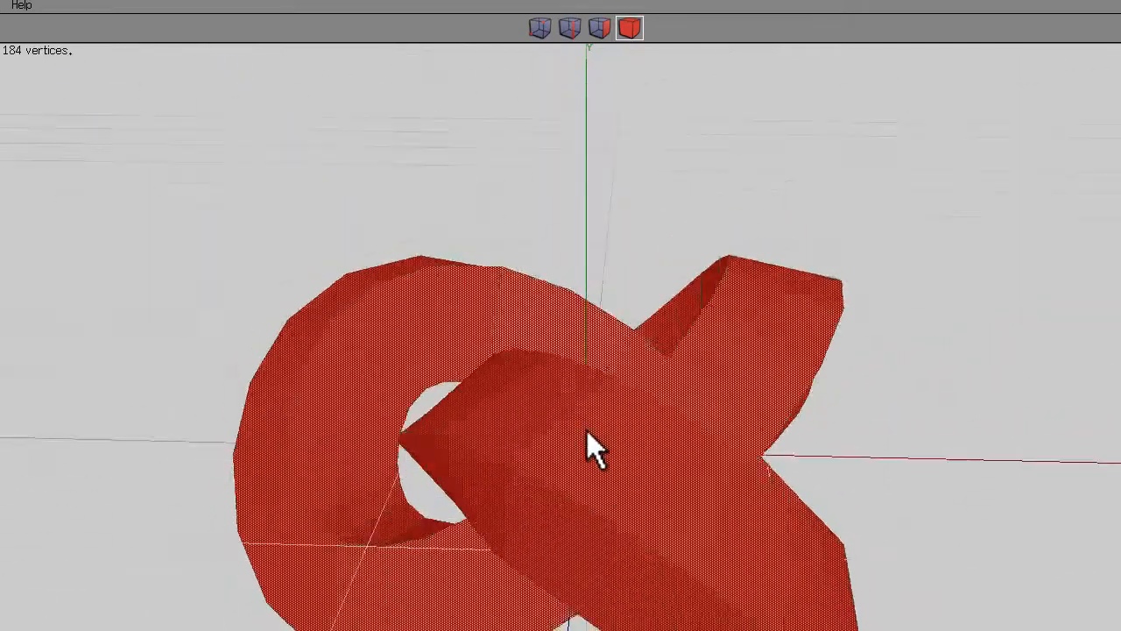
pyautogui.moveTo(596, 447); pyautogui.dragTo(547, 214)
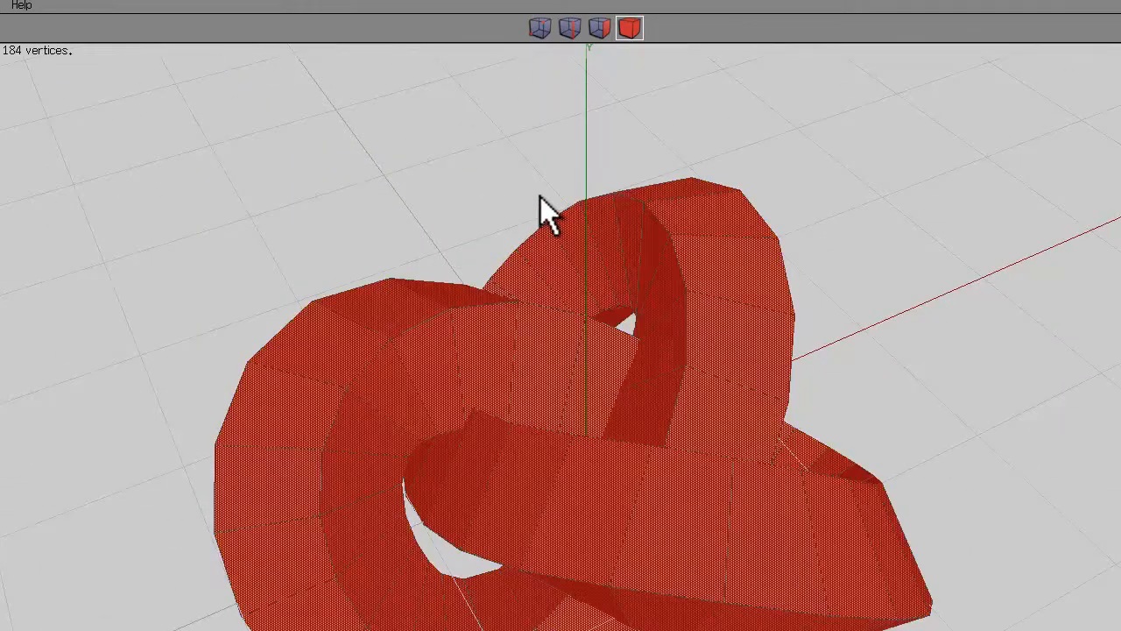
pyautogui.moveTo(547, 214); pyautogui.dragTo(582, 83)
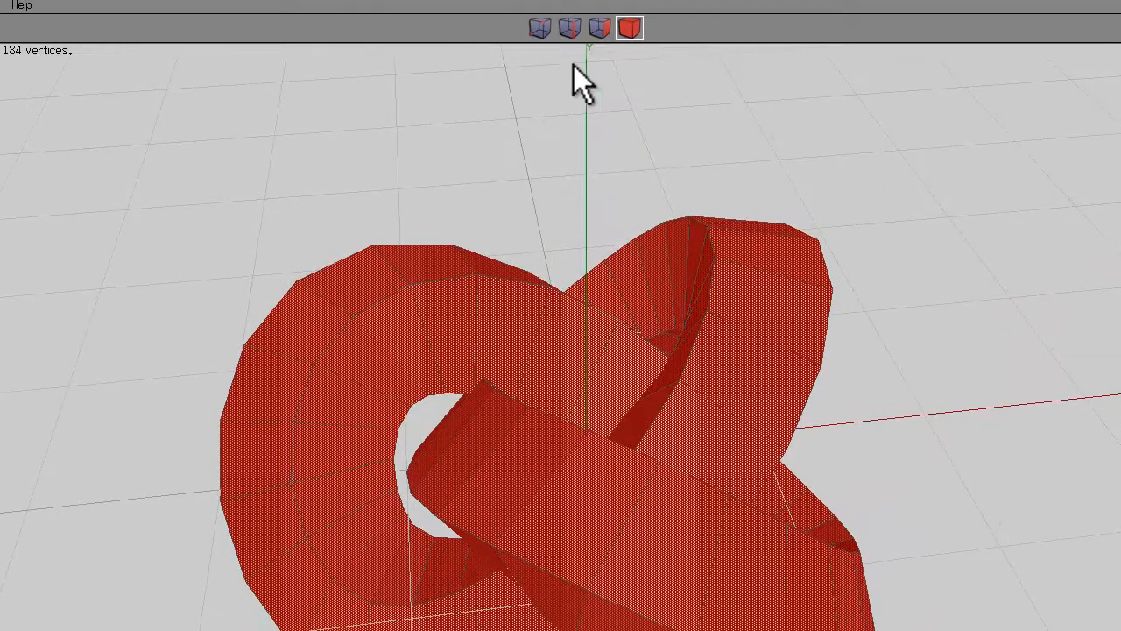
# Triangulate all faces of the torus knot tube.
pyautogui.rightClick(578, 83)
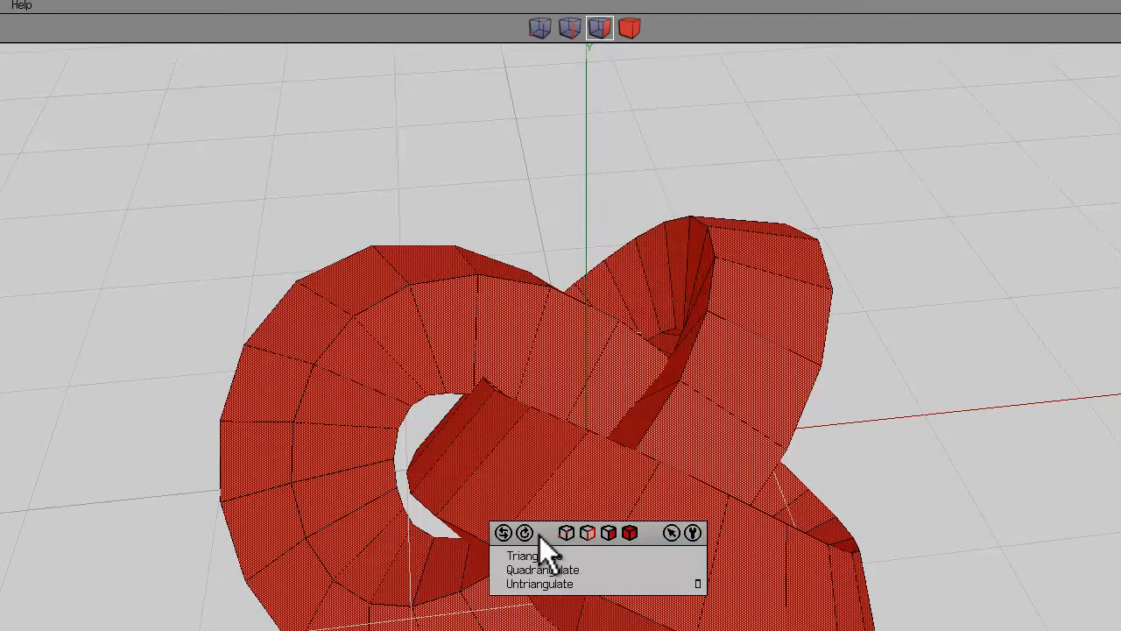
pyautogui.click(523, 555)
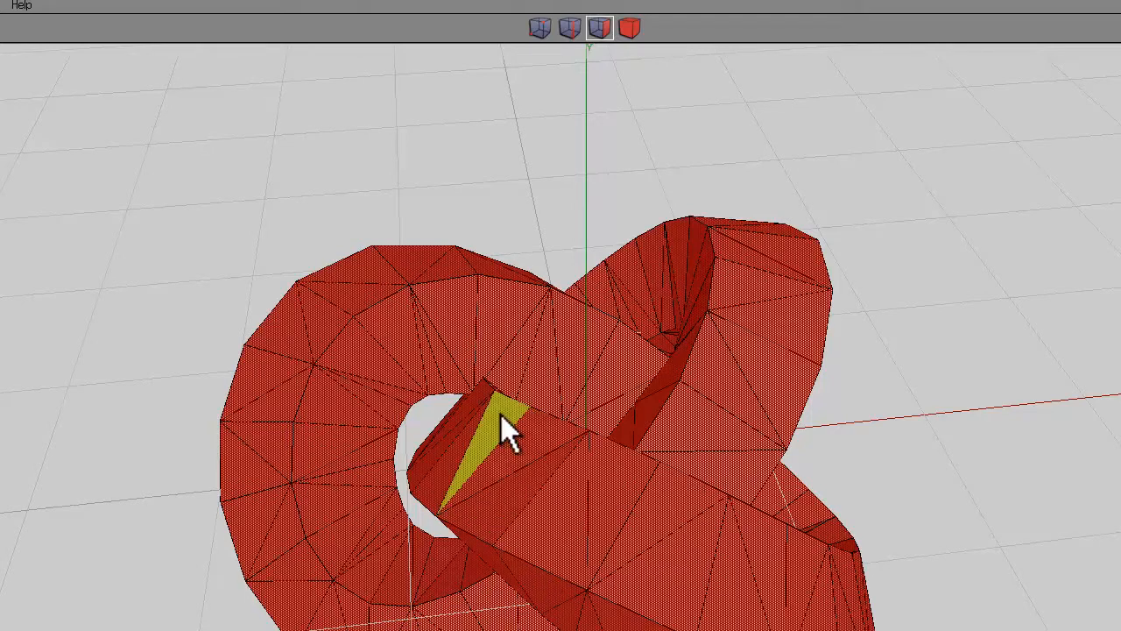
pyautogui.click(570, 28)
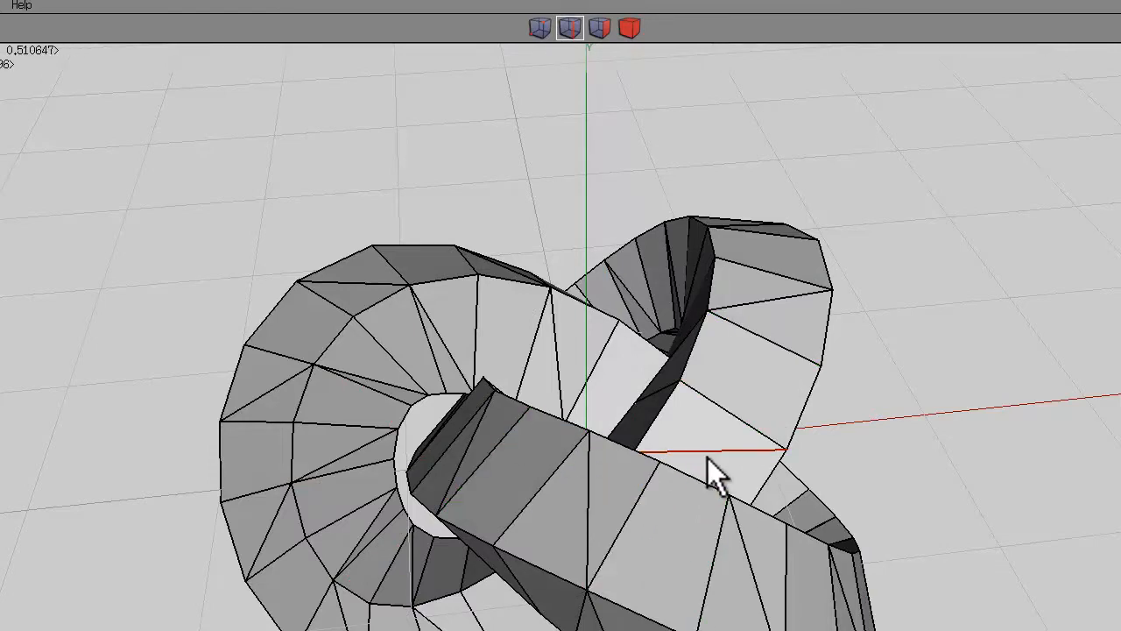
# Select alternating faces and intrude them, orbiting to check the resulting openings.
pyautogui.click(600, 28)
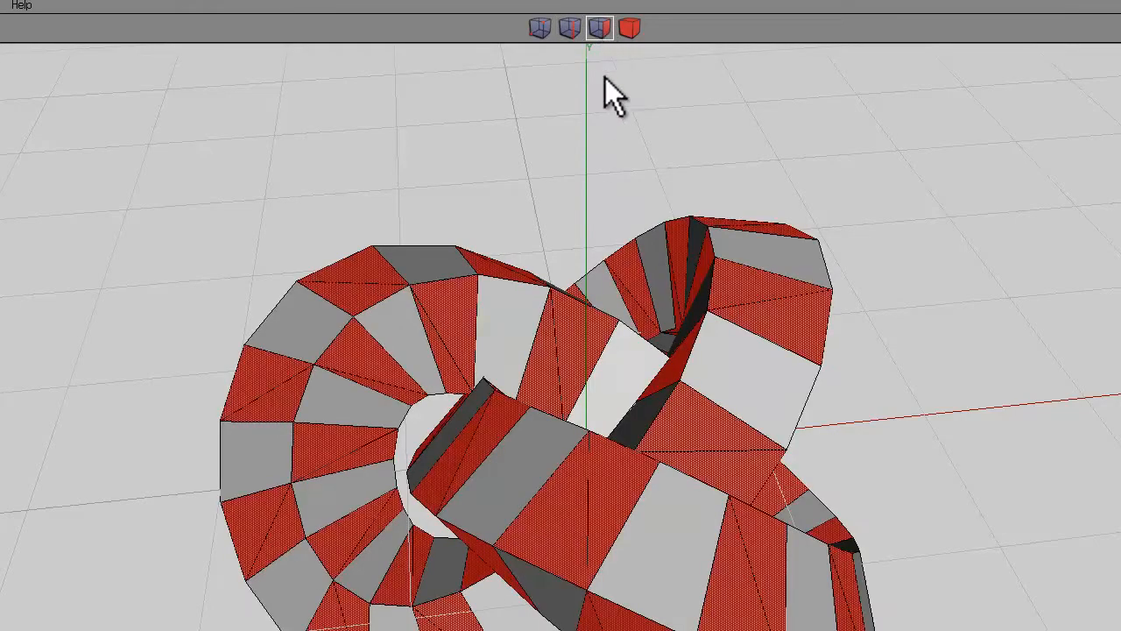
pyautogui.moveTo(613, 92); pyautogui.dragTo(596, 446)
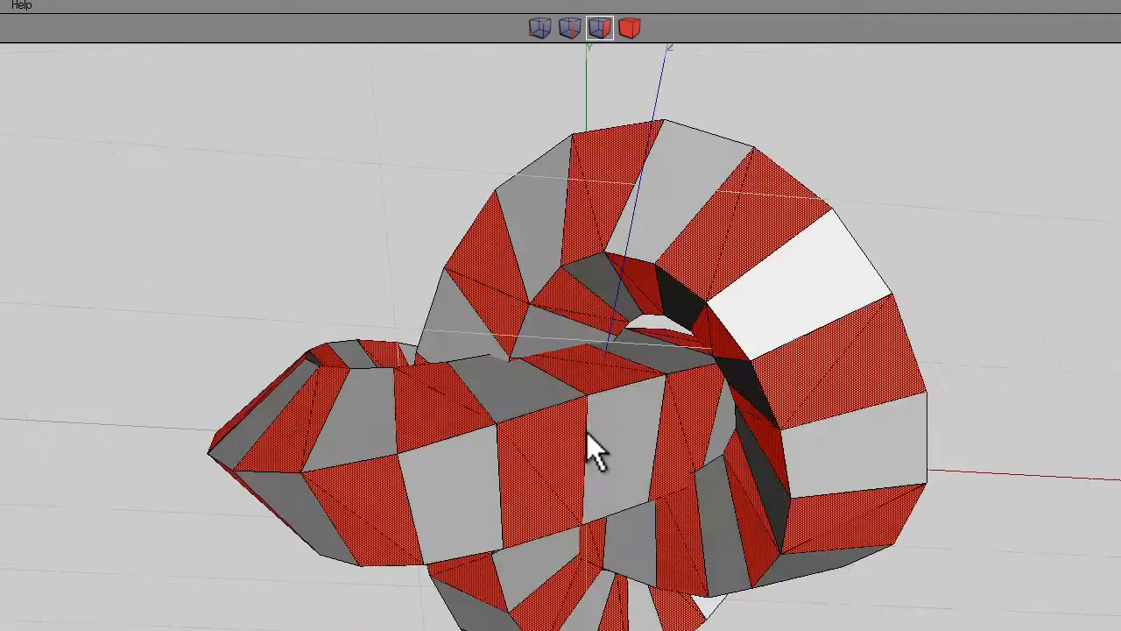
pyautogui.moveTo(596, 451); pyautogui.dragTo(565, 189)
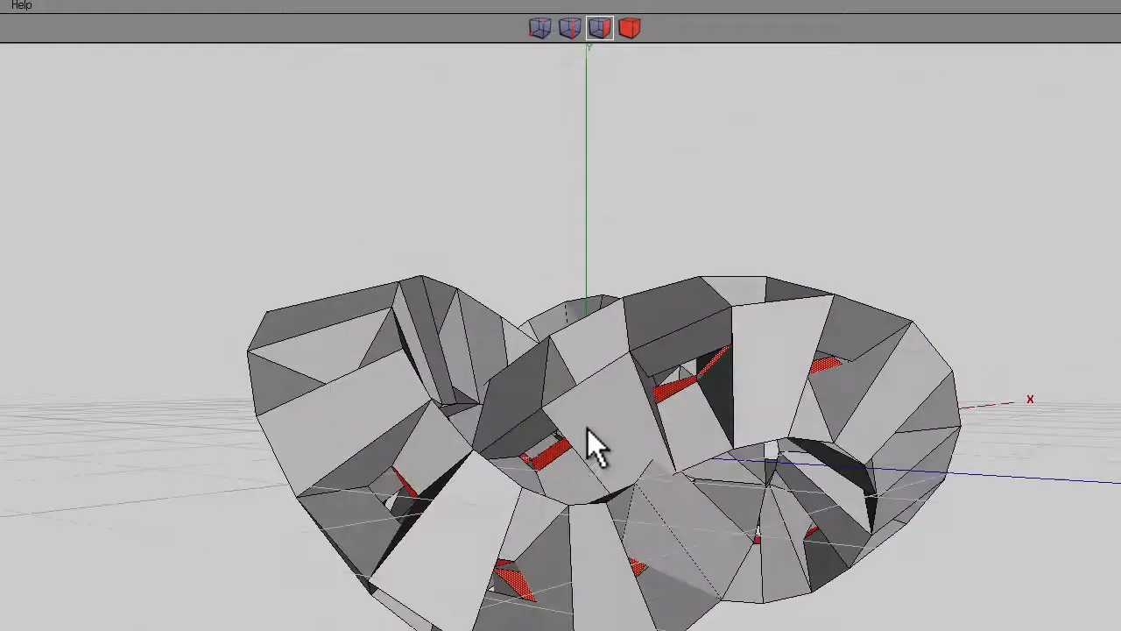
pyautogui.moveTo(596, 443); pyautogui.dragTo(631, 66)
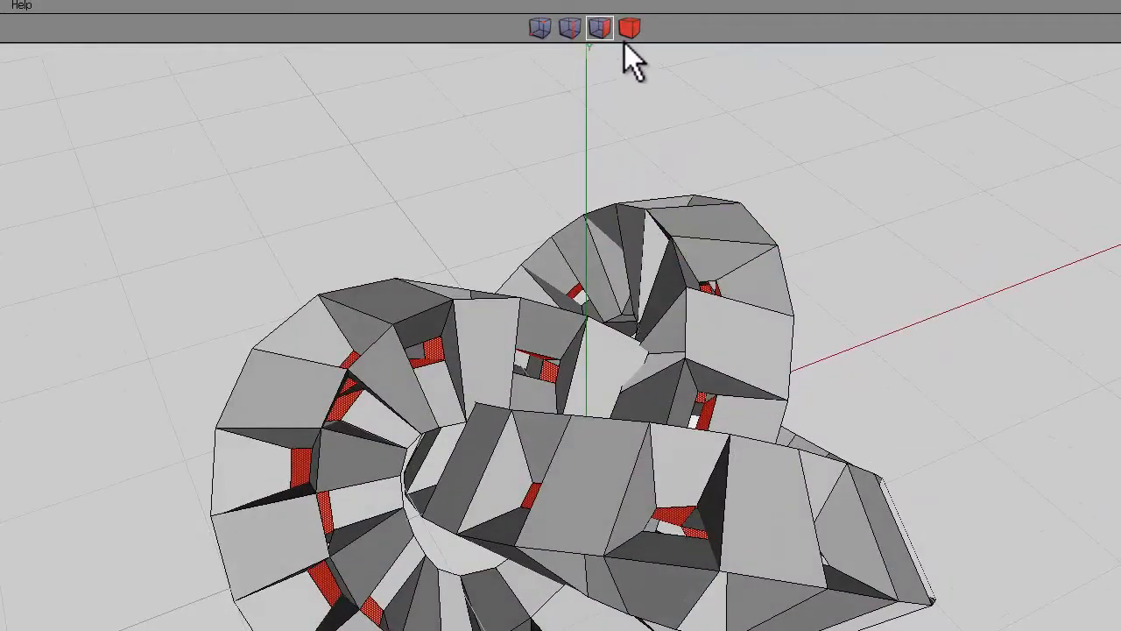
# Smooth the perforated knot in object mode and orbit around the rounded chain mesh.
pyautogui.click(628, 28)
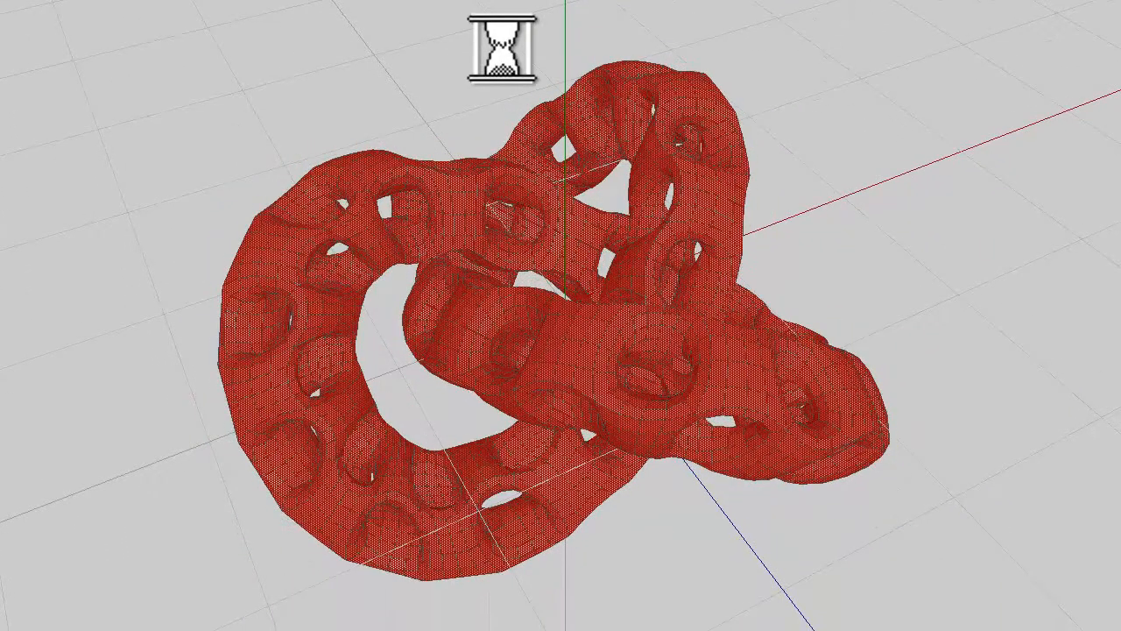
pyautogui.moveTo(560, 315); pyautogui.dragTo(517, 259)
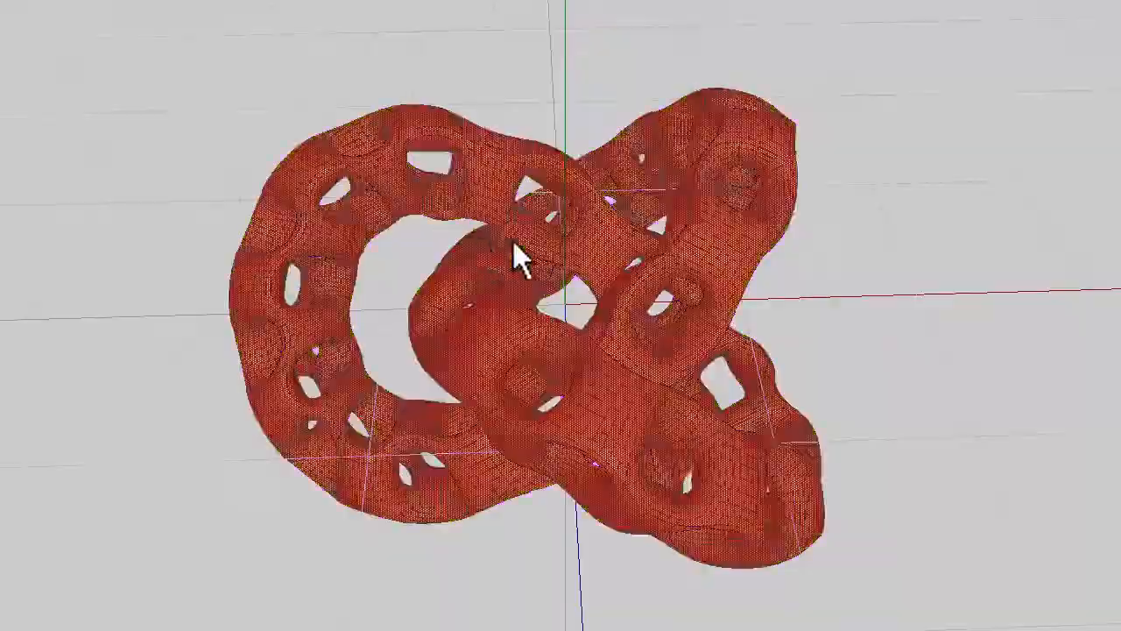
pyautogui.moveTo(517, 258); pyautogui.dragTo(574, 302)
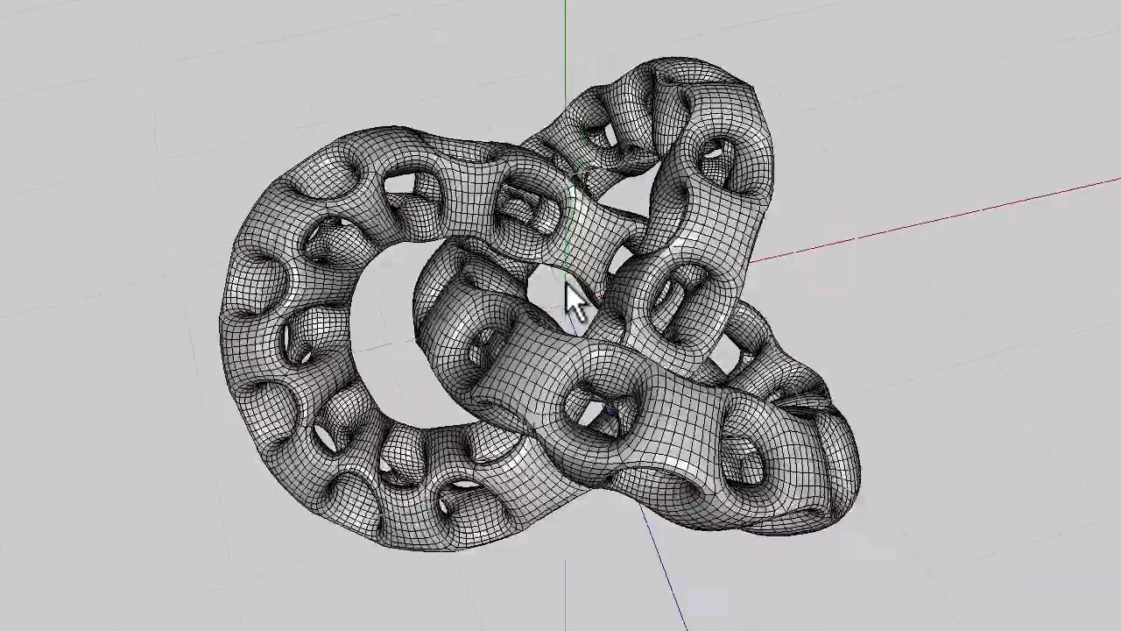
pyautogui.moveTo(569, 298); pyautogui.dragTo(595, 83)
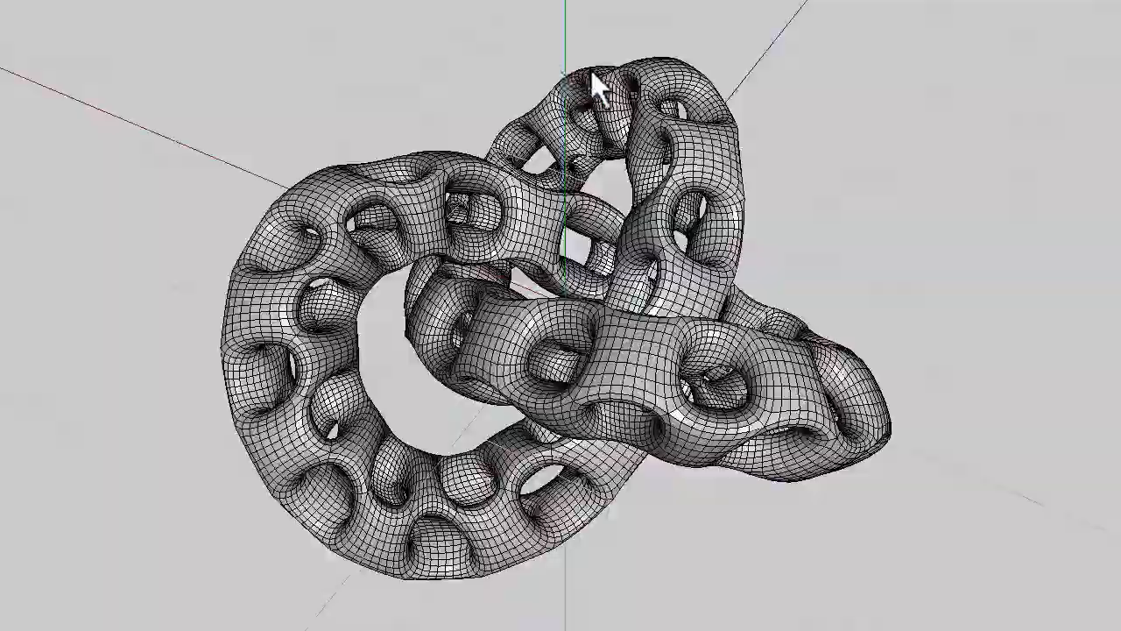
pyautogui.moveTo(596, 83); pyautogui.dragTo(570, 302)
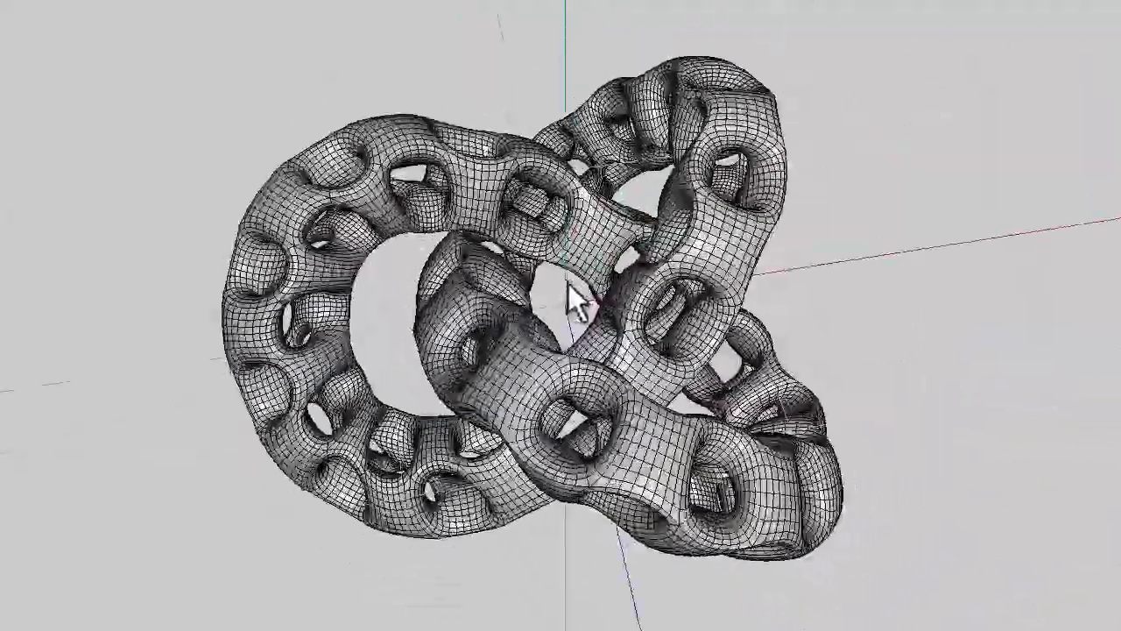
pyautogui.moveTo(574, 298); pyautogui.dragTo(539, 84)
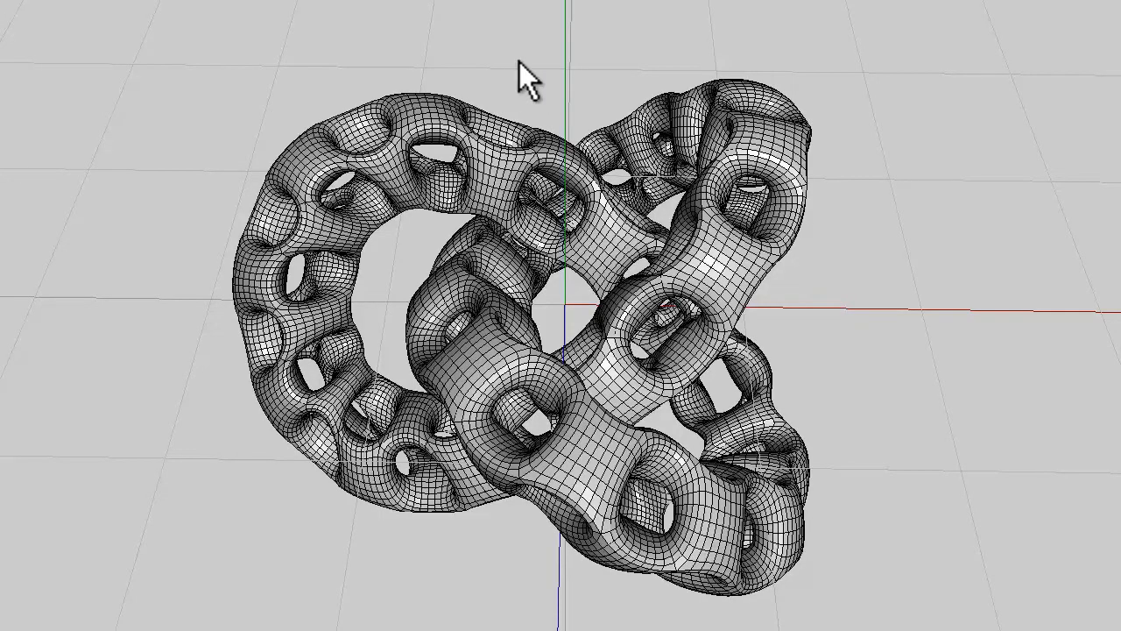
pyautogui.moveTo(521, 74); pyautogui.dragTo(578, 302)
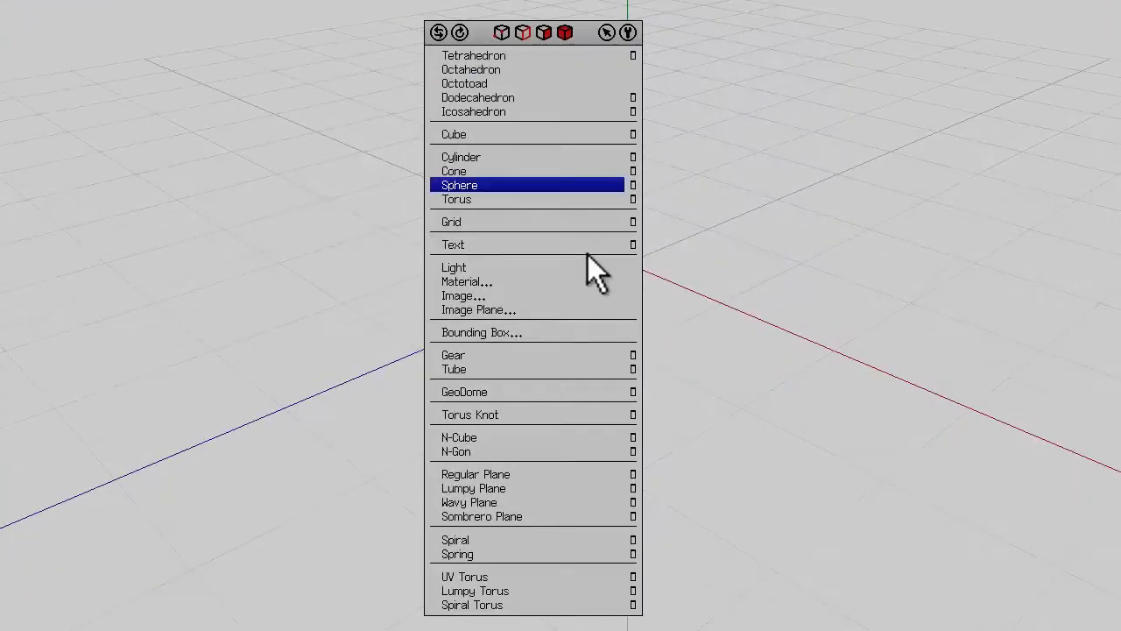
# Create a new Torus Knot with Resolution 46 and Type 1.
pyautogui.click(470, 414)
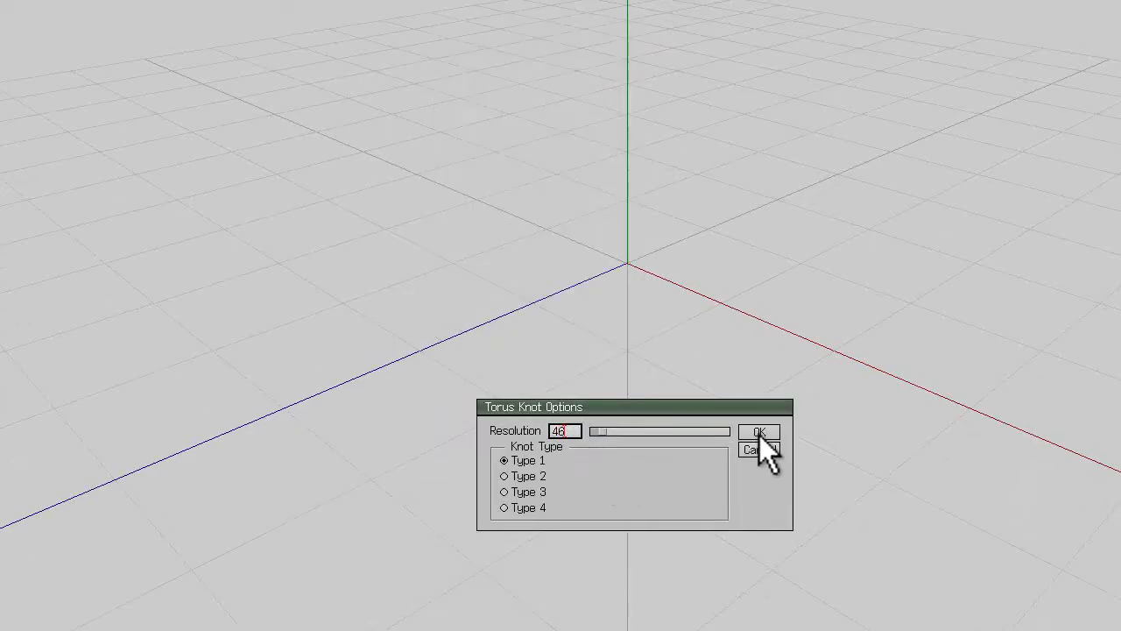
pyautogui.click(758, 431)
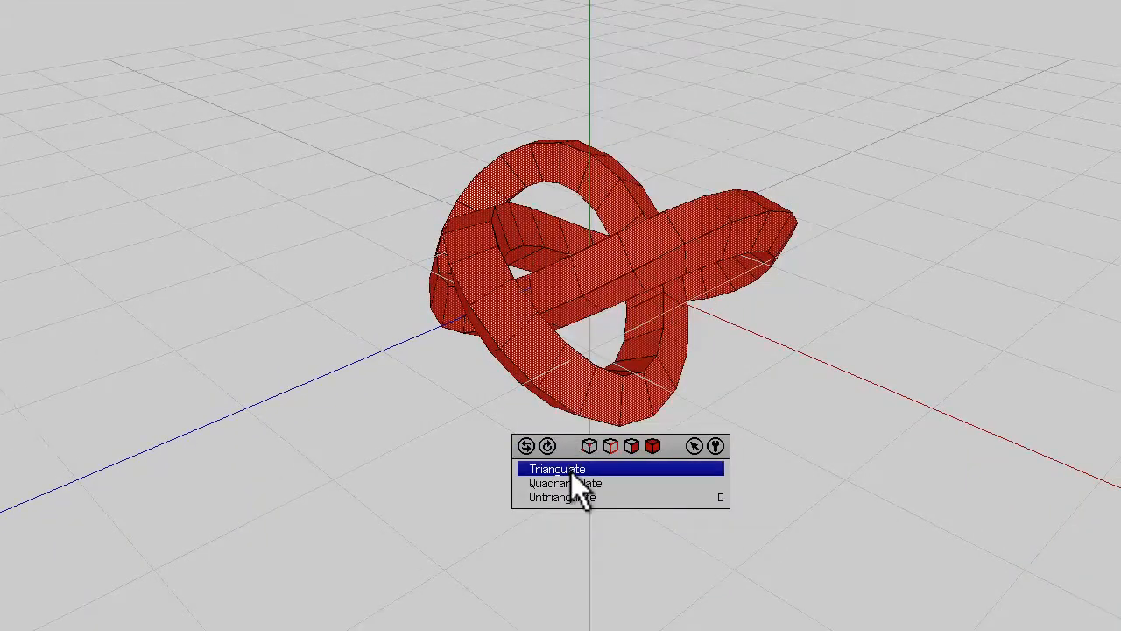
# Triangulate the new knot, select alternating face bands, and assign them a New Material.
pyautogui.click(556, 468)
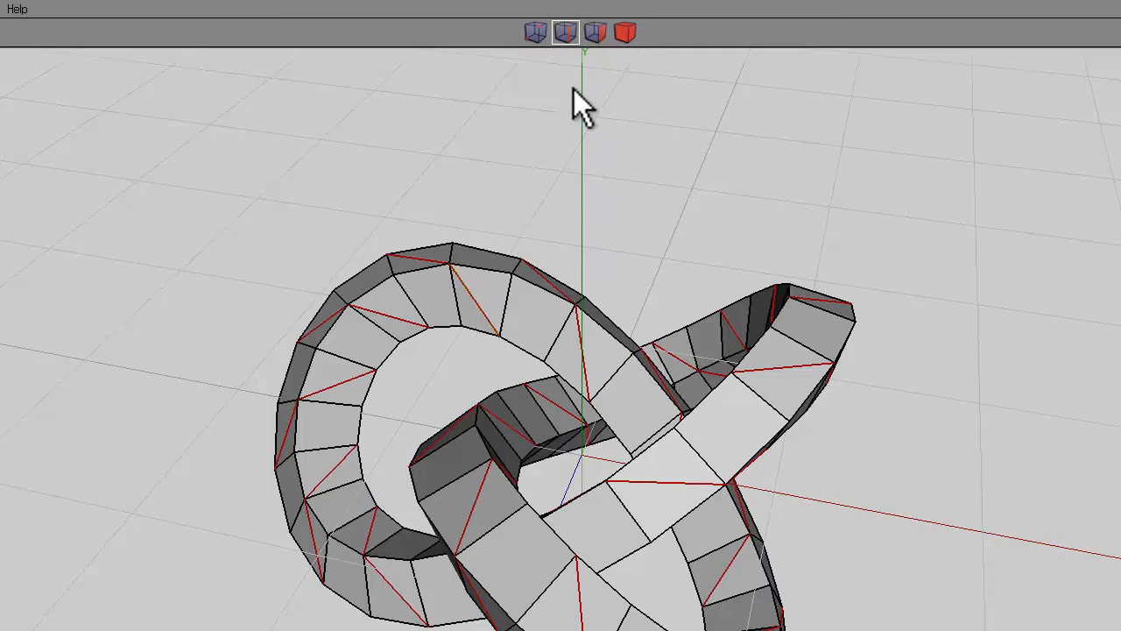
pyautogui.click(594, 32)
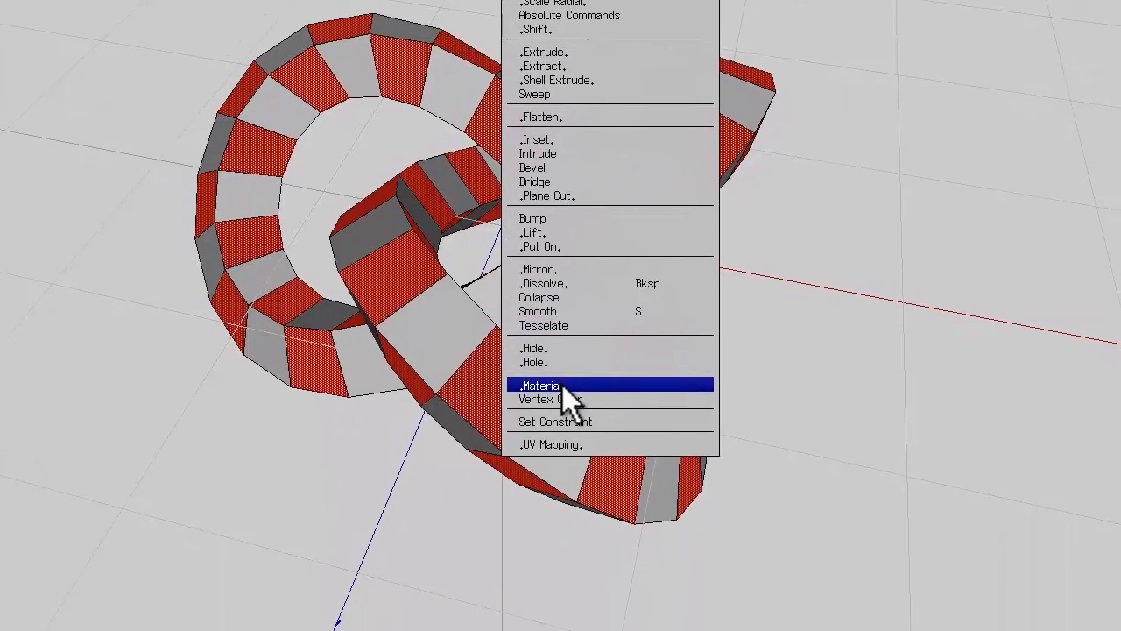
pyautogui.click(540, 385)
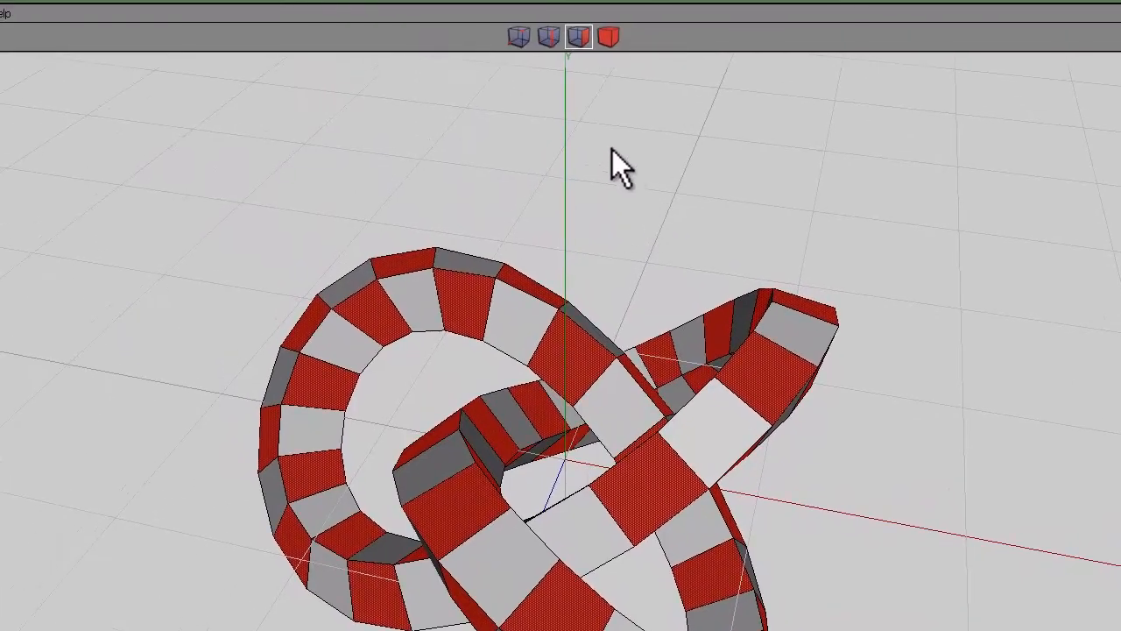
# Select the ring of crosswise edges and Loop Cut the knot into segments.
pyautogui.click(519, 37)
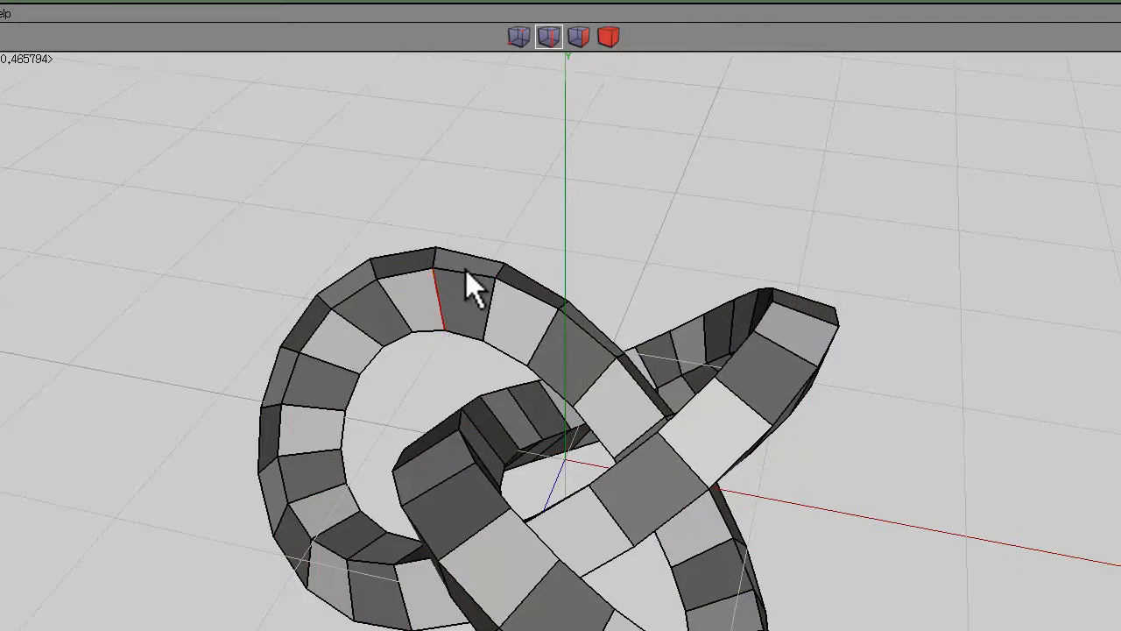
pyautogui.moveTo(446, 219)
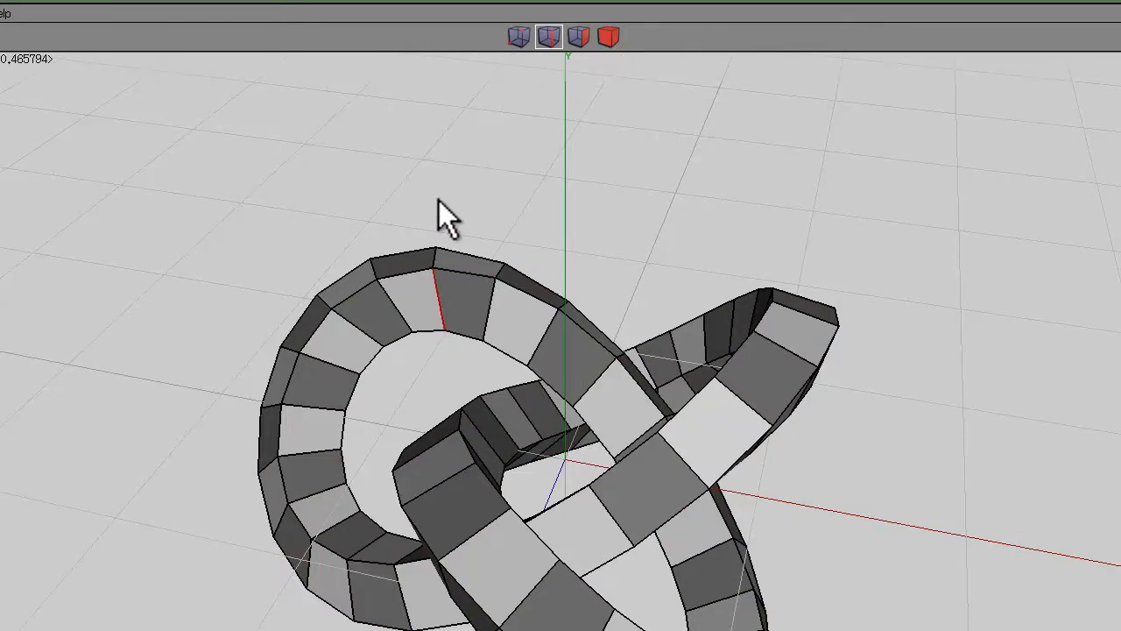
pyautogui.click(481, 381)
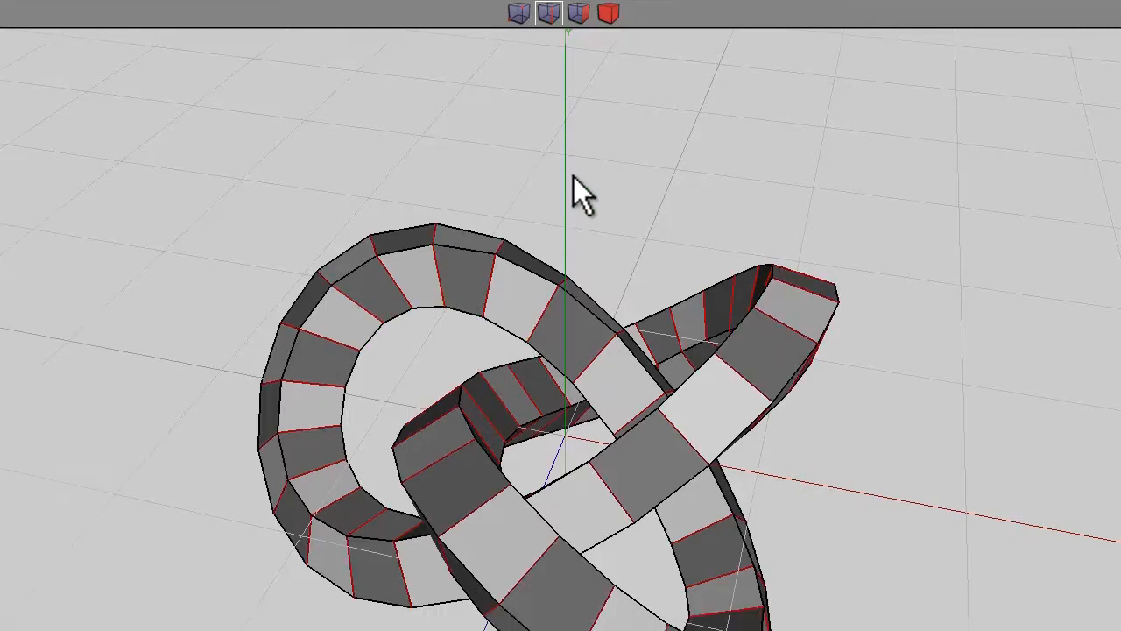
pyautogui.rightClick(582, 188)
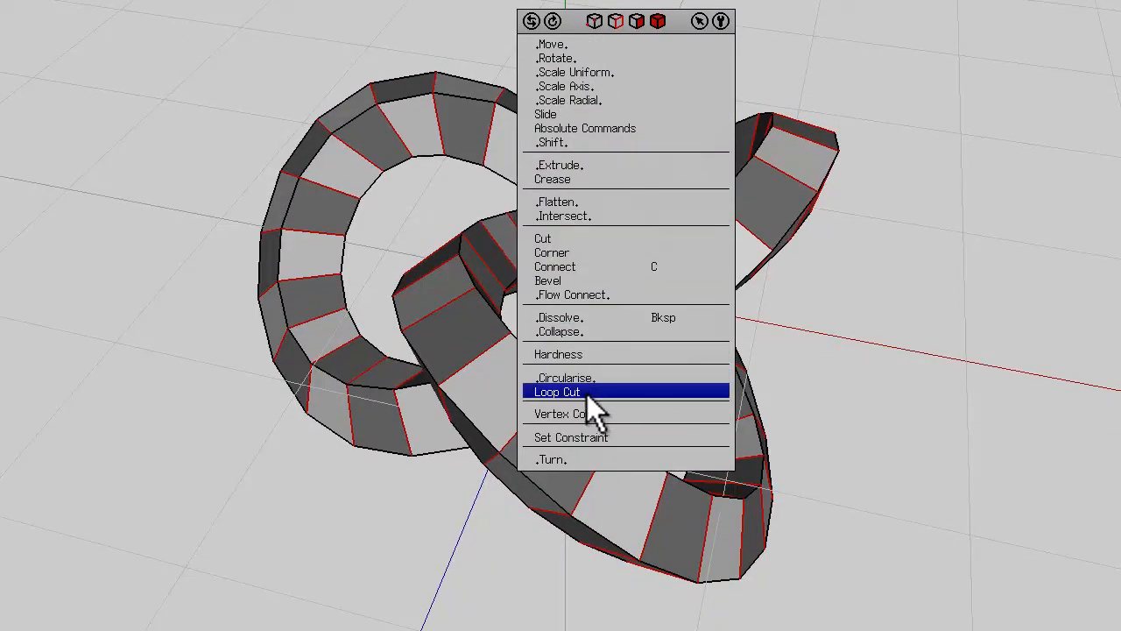
pyautogui.click(557, 390)
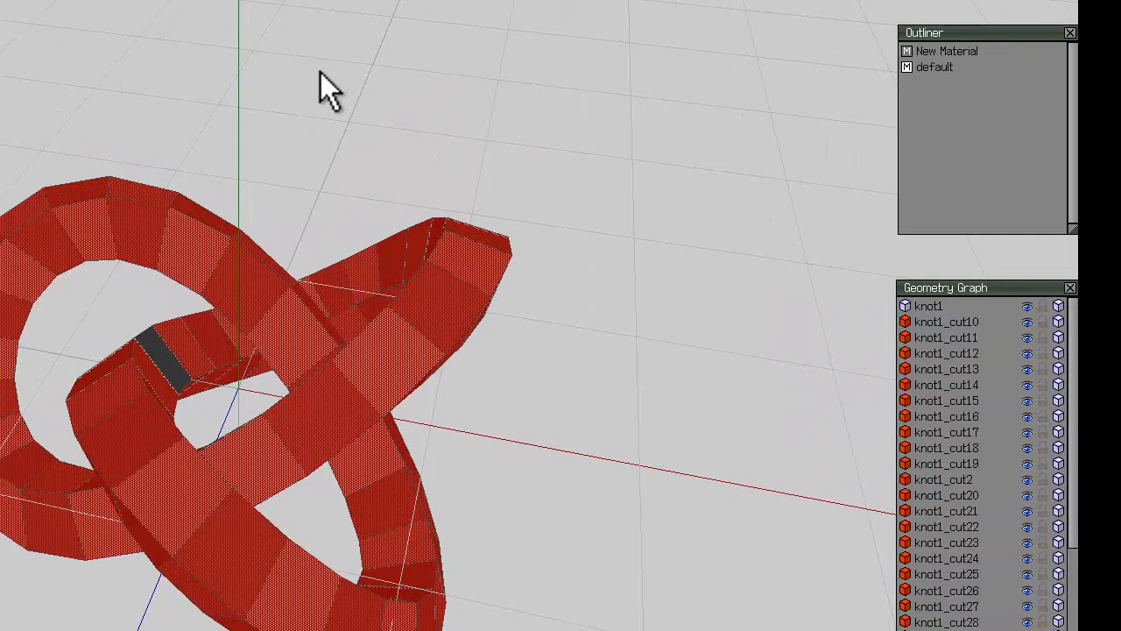
# Edit the New Material in the Outliner and set its colour to red.
pyautogui.click(936, 66)
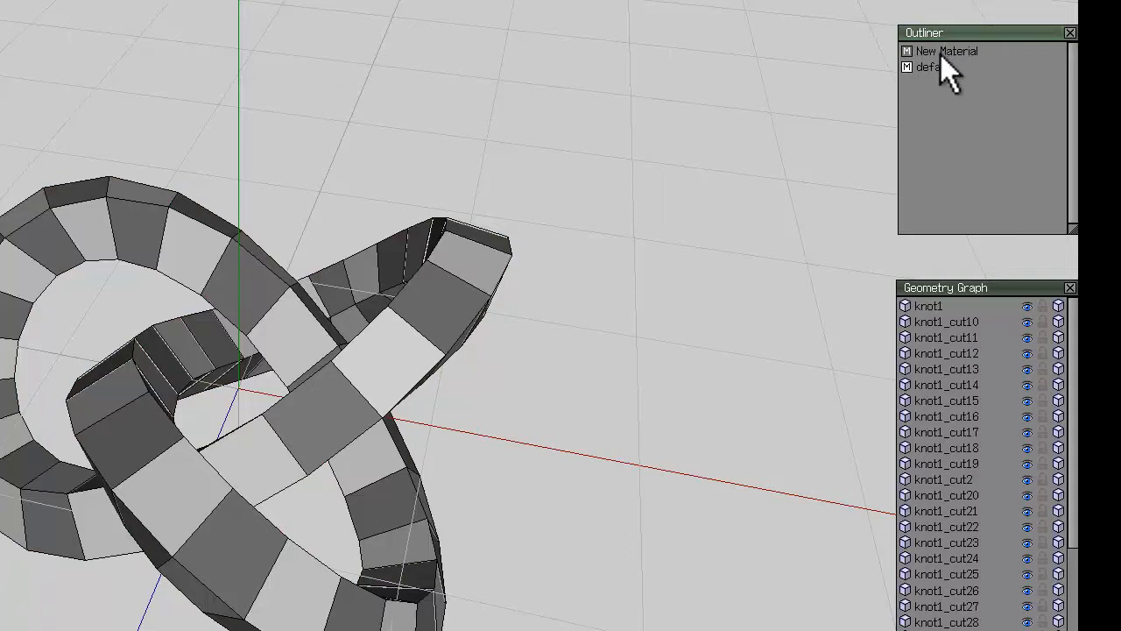
pyautogui.rightClick(944, 67)
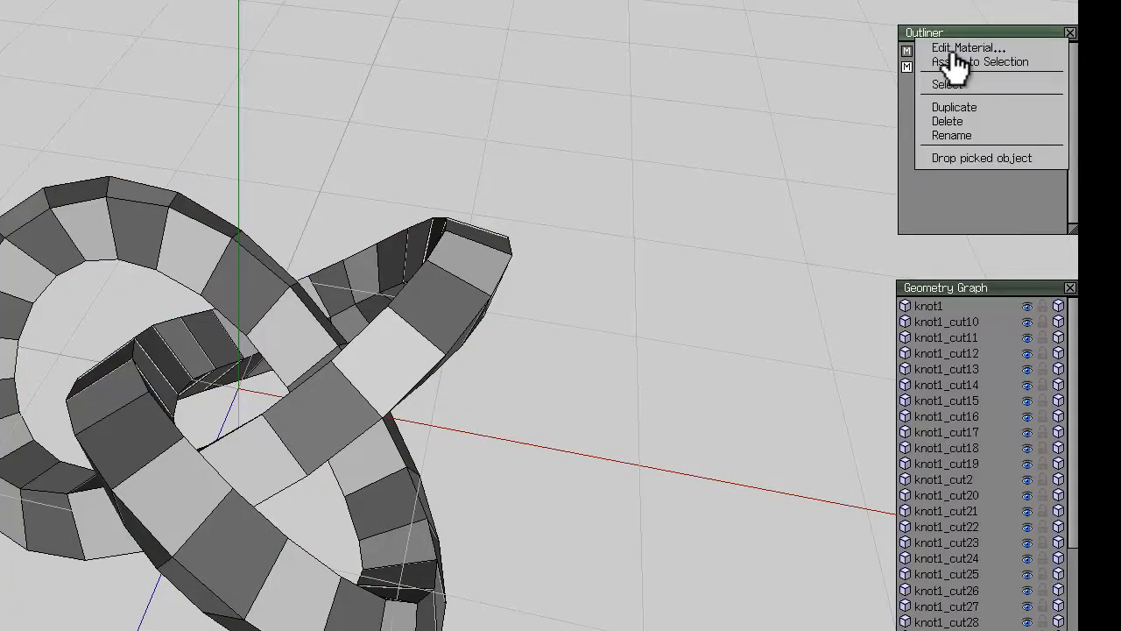
pyautogui.click(976, 60)
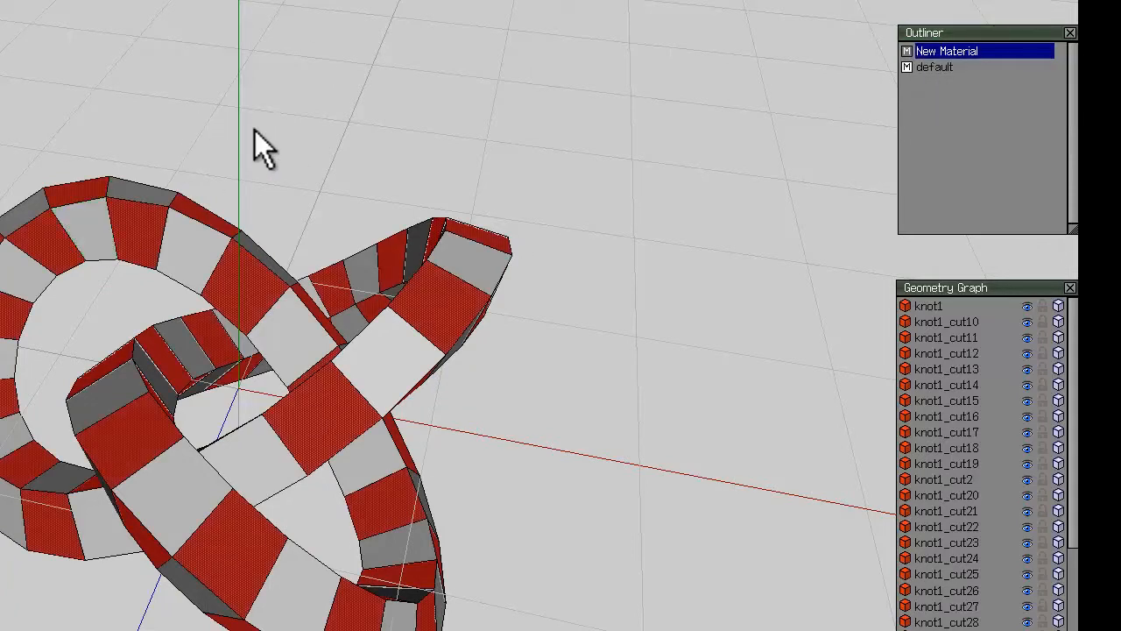
# Offset the selected cut pieces by 0.005.
pyautogui.rightClick(263, 149)
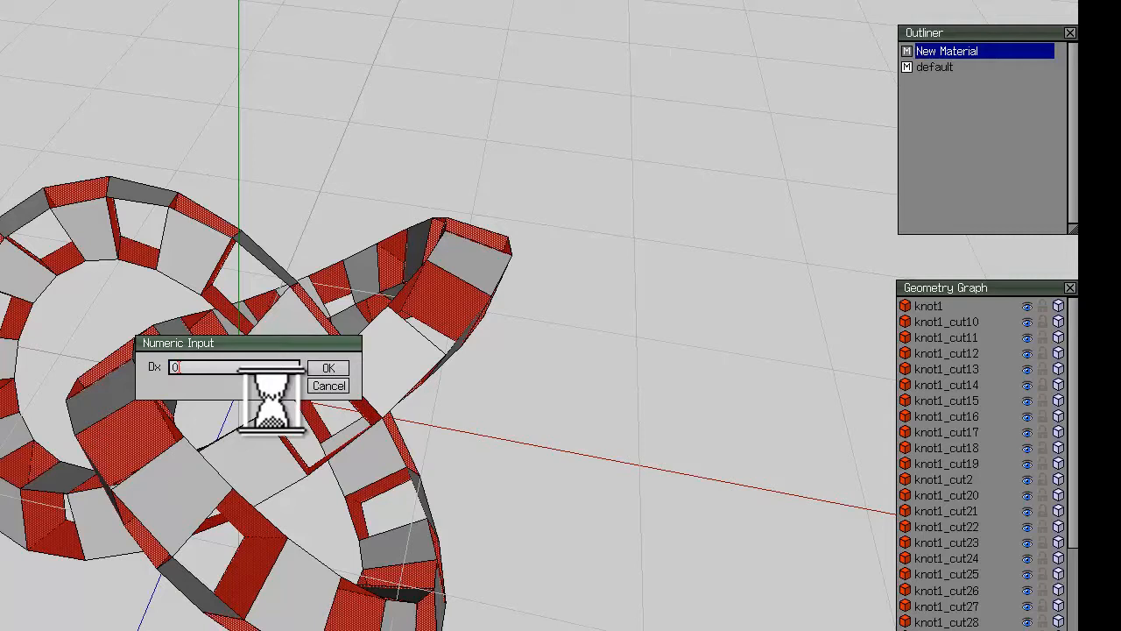
pyautogui.write('0.005')
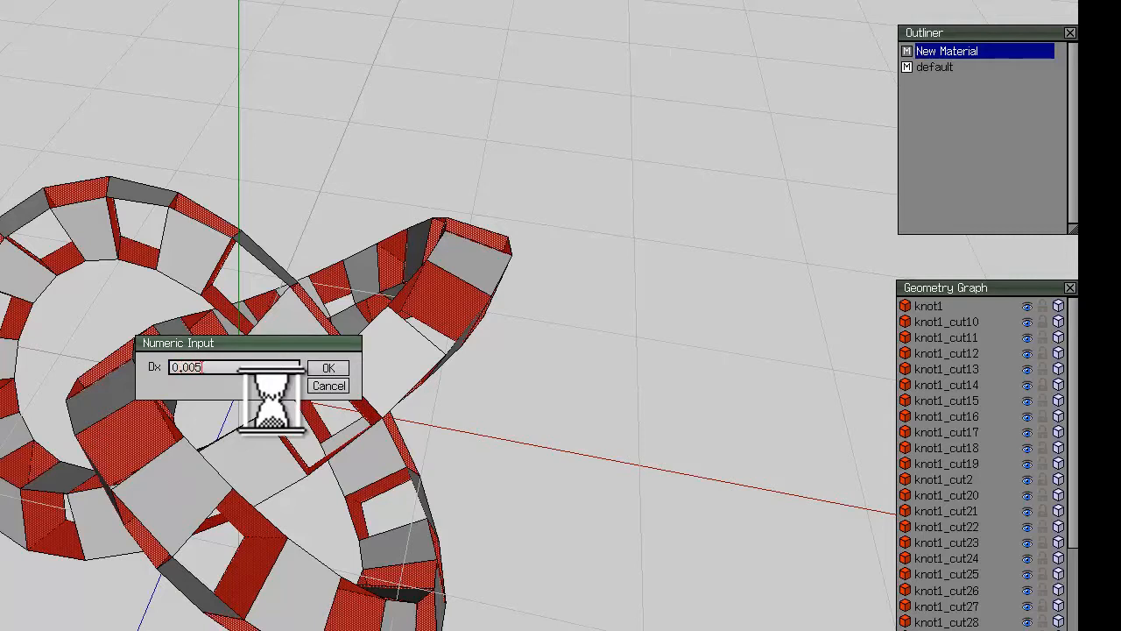
pyautogui.click(328, 367)
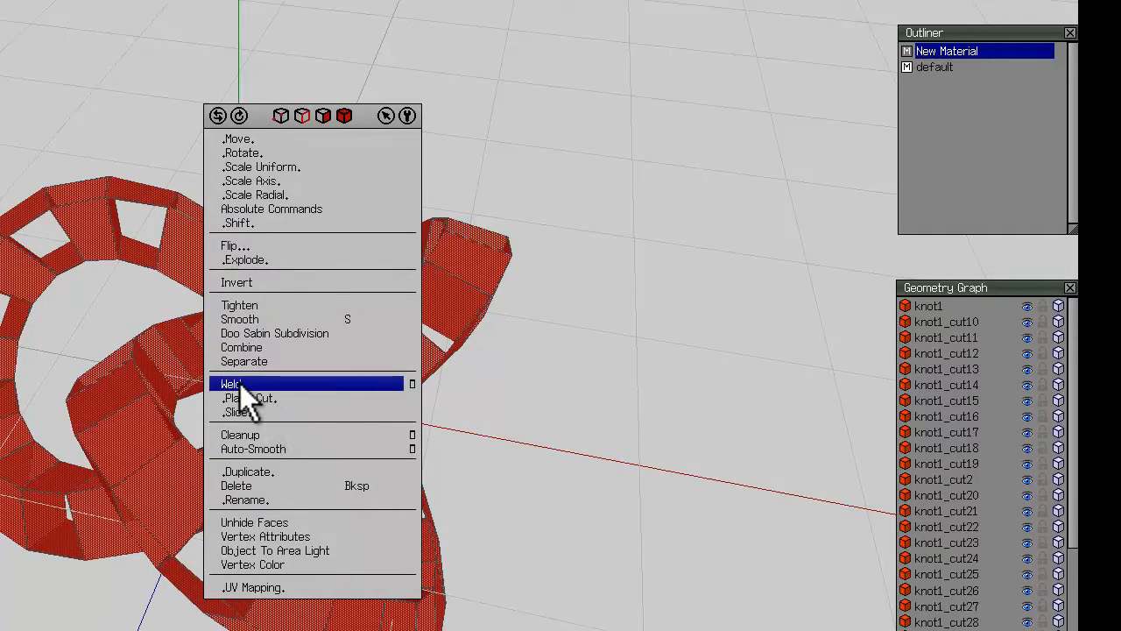
# Weld all the separate ring segments together into knot1.
pyautogui.click(230, 383)
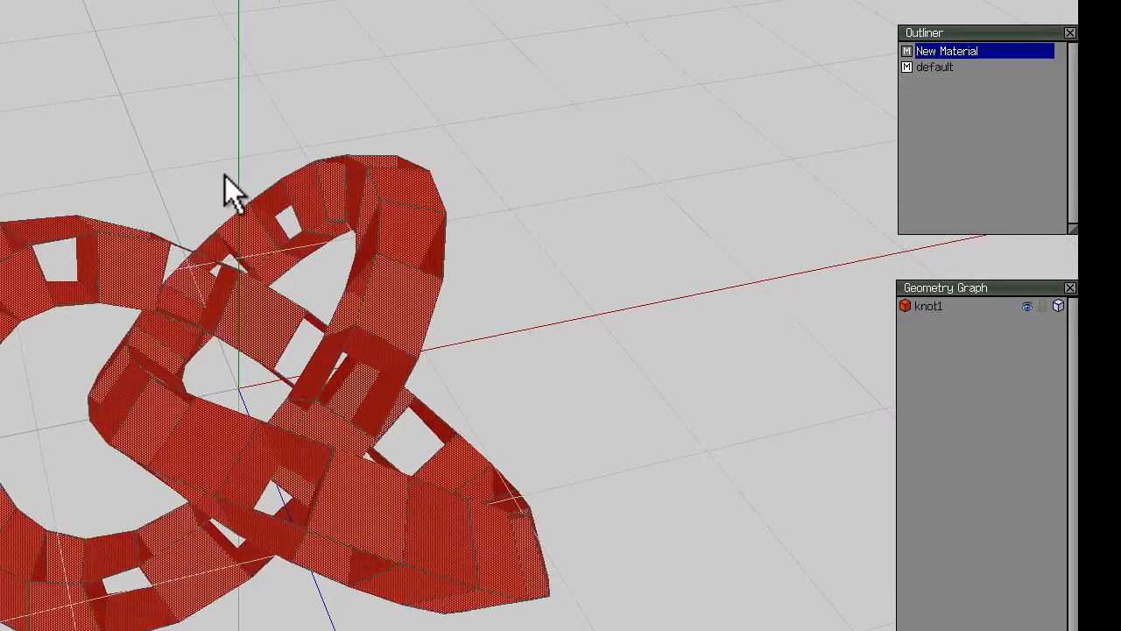
pyautogui.moveTo(184, 162)
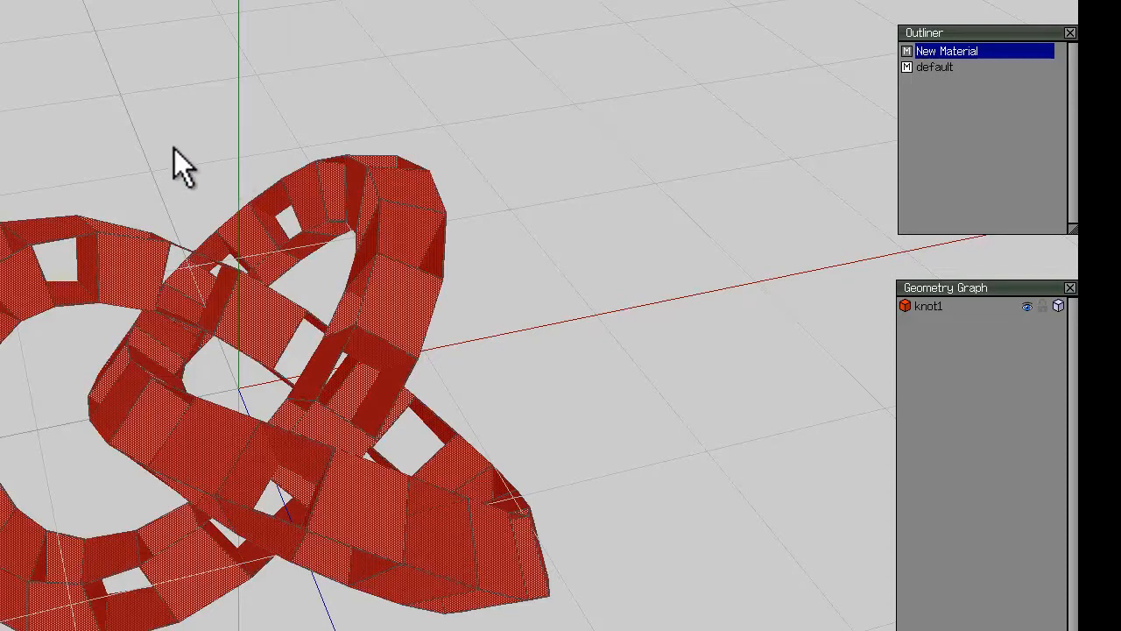
# Run Cleanup on the knot, removing short edges under 0.01 and isolated vertices.
pyautogui.rightClick(183, 166)
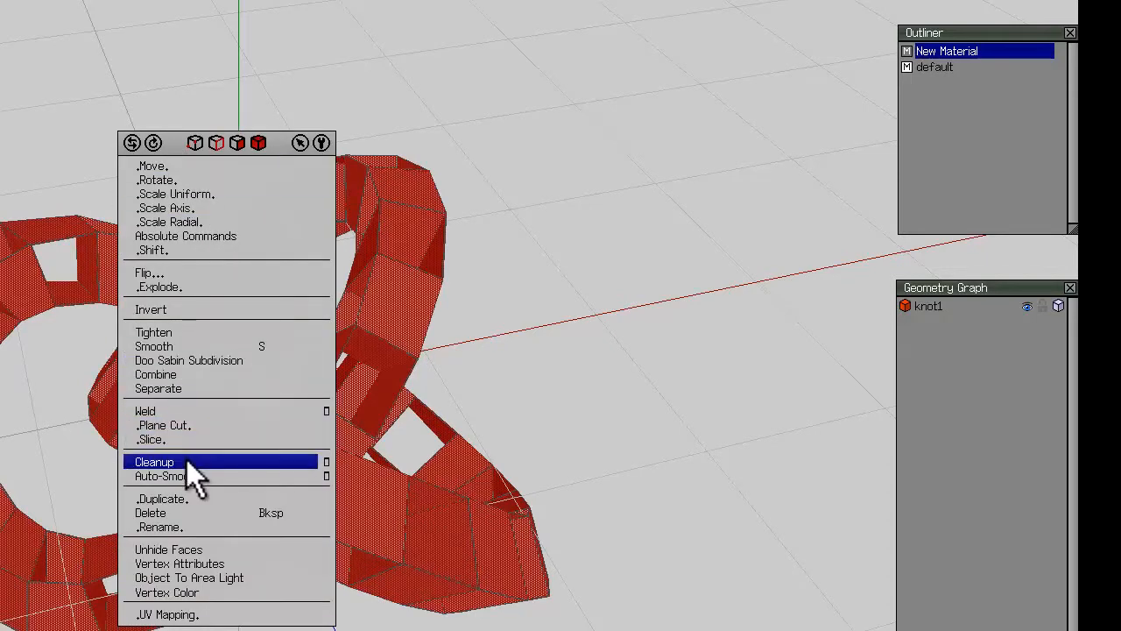
pyautogui.click(155, 462)
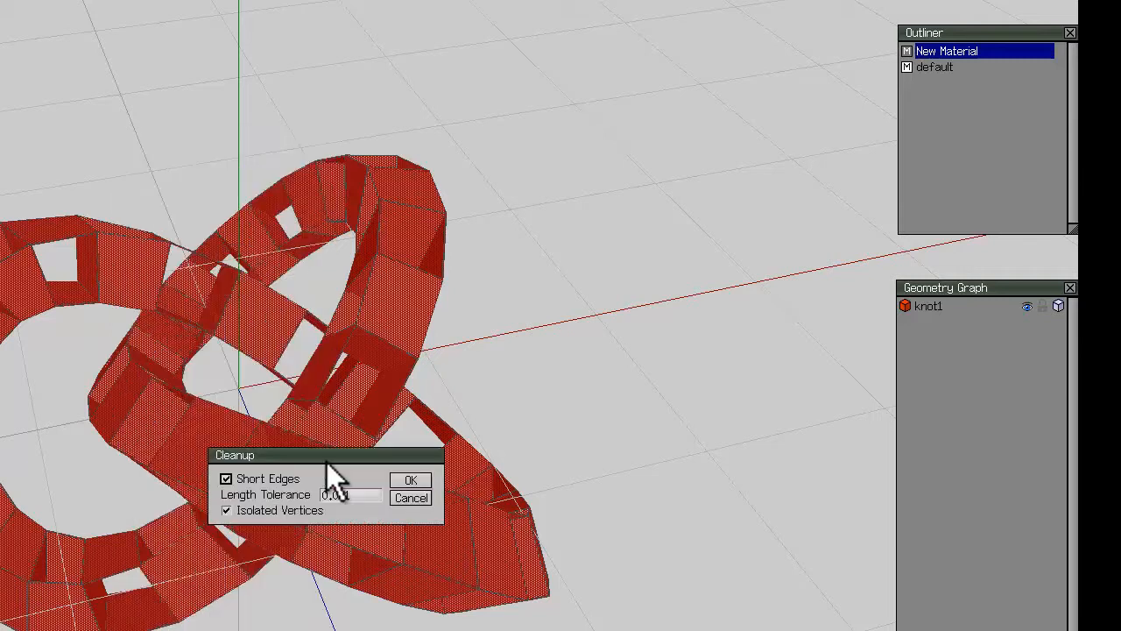
pyautogui.click(349, 494)
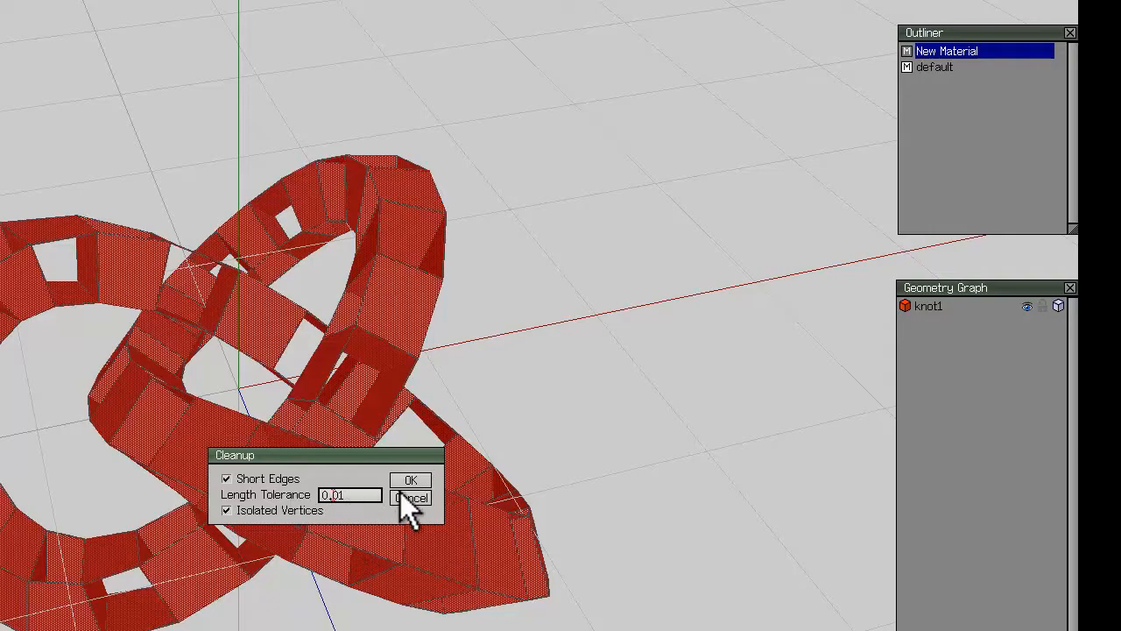
pyautogui.click(410, 479)
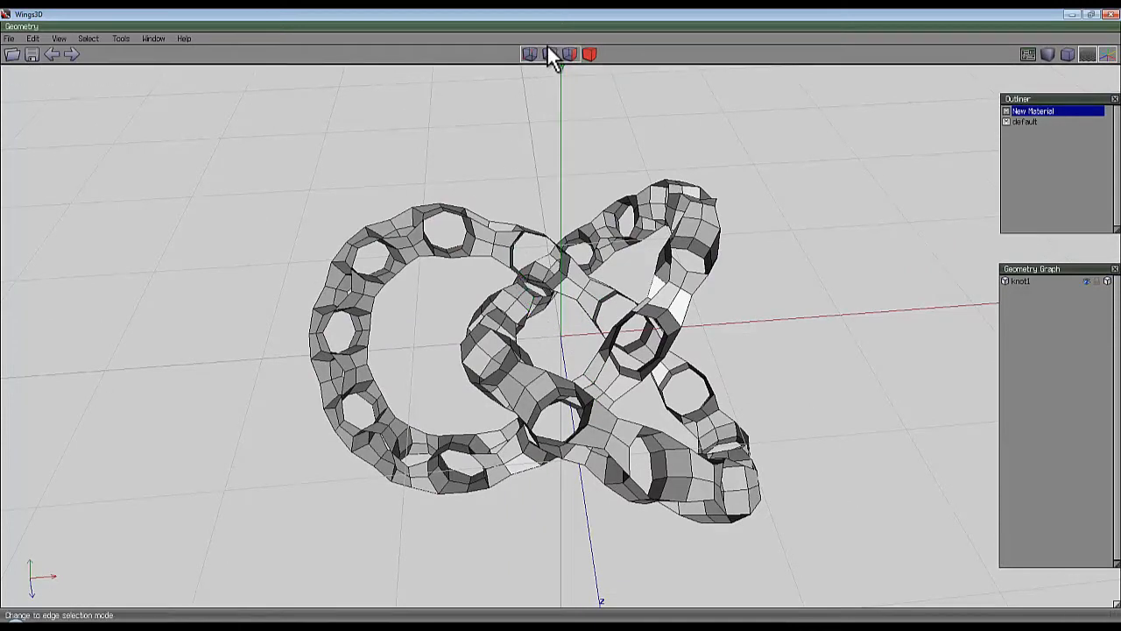
# Switch to edge mode and pick crosswise edges between holes on the visible knot.
pyautogui.click(548, 54)
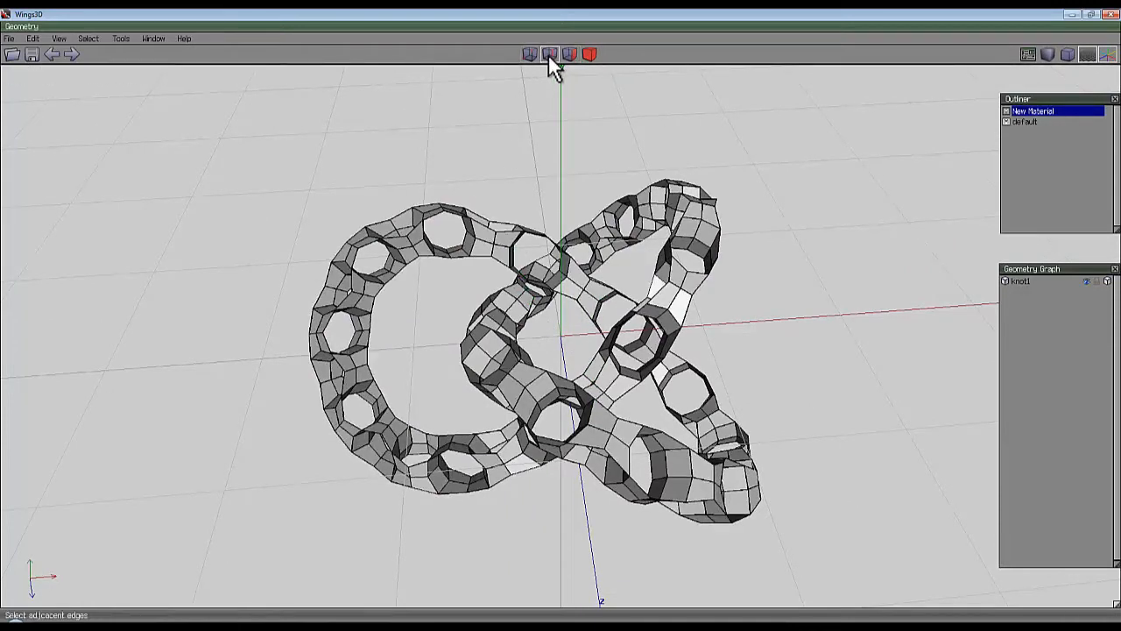
pyautogui.click(548, 55)
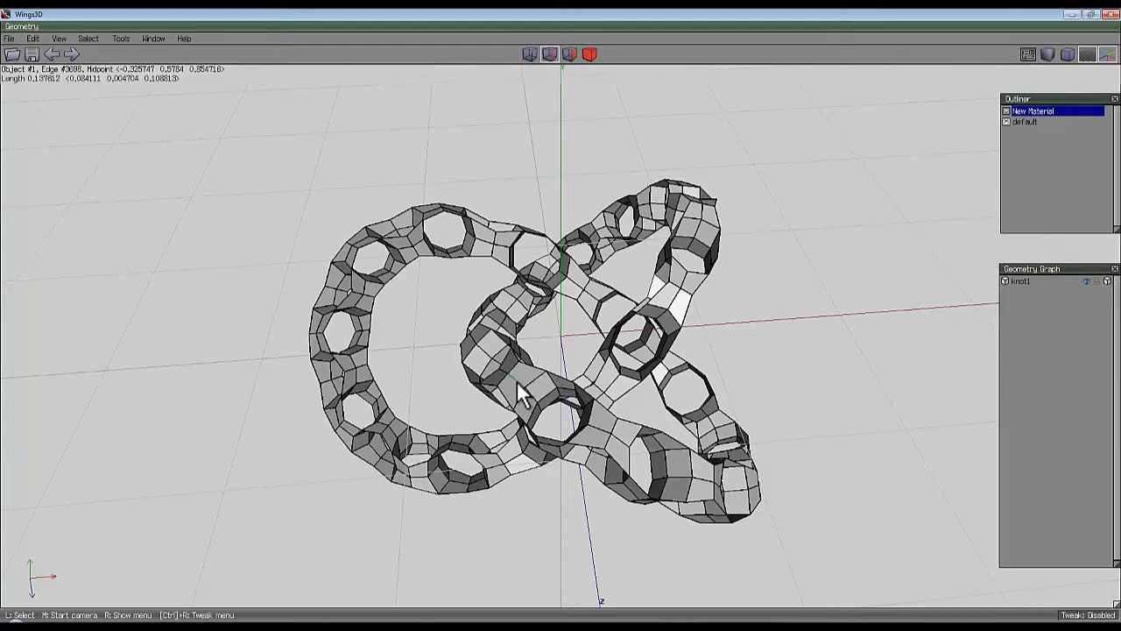
pyautogui.click(643, 468)
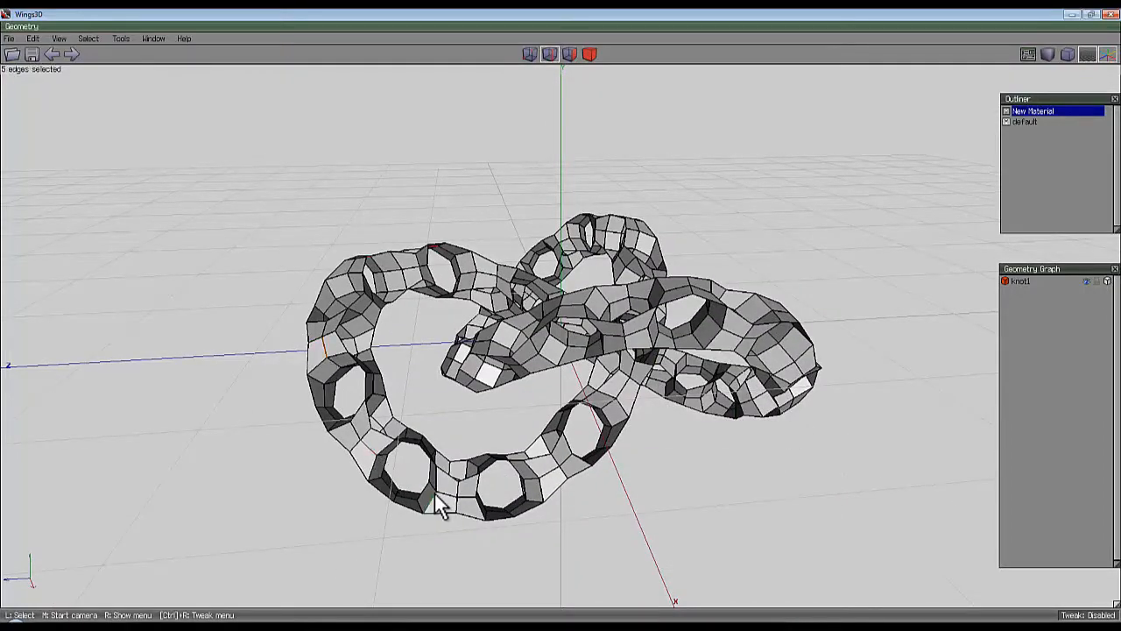
pyautogui.moveTo(438, 508); pyautogui.dragTo(565, 333)
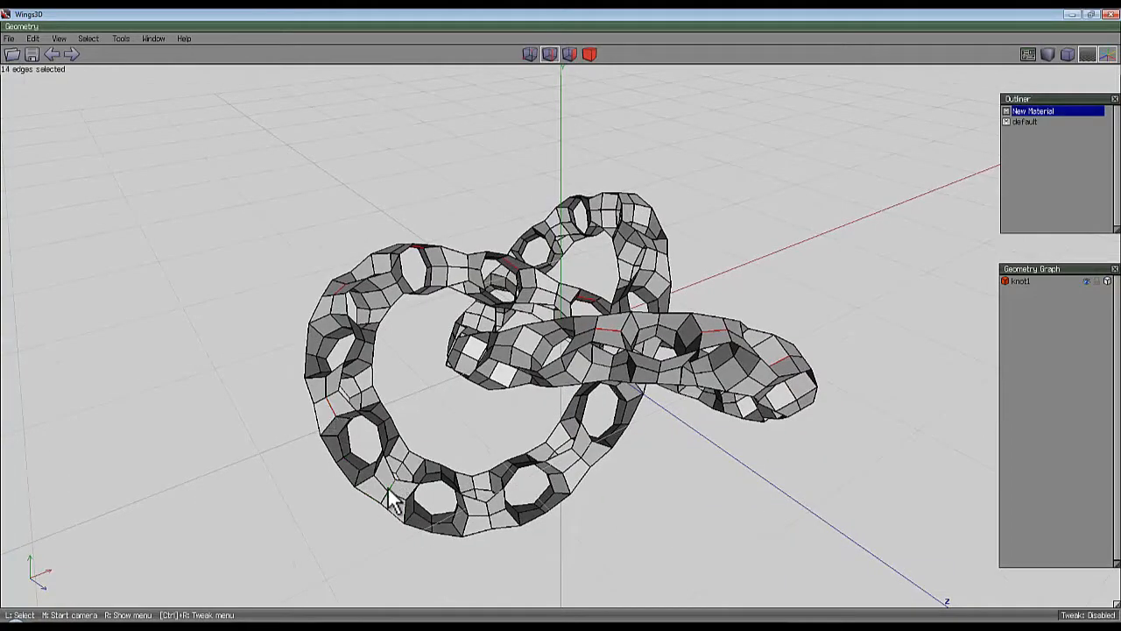
pyautogui.click(574, 477)
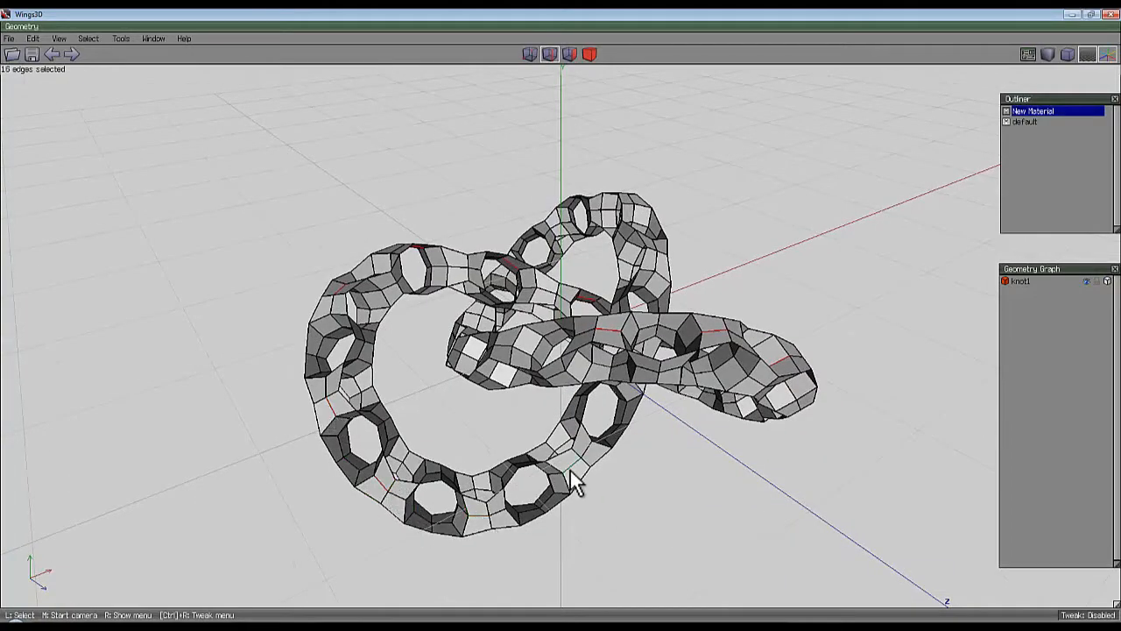
# Tumble to hidden knot sections and add more crosswise edges across the tube.
pyautogui.moveTo(573, 482); pyautogui.dragTo(535, 412)
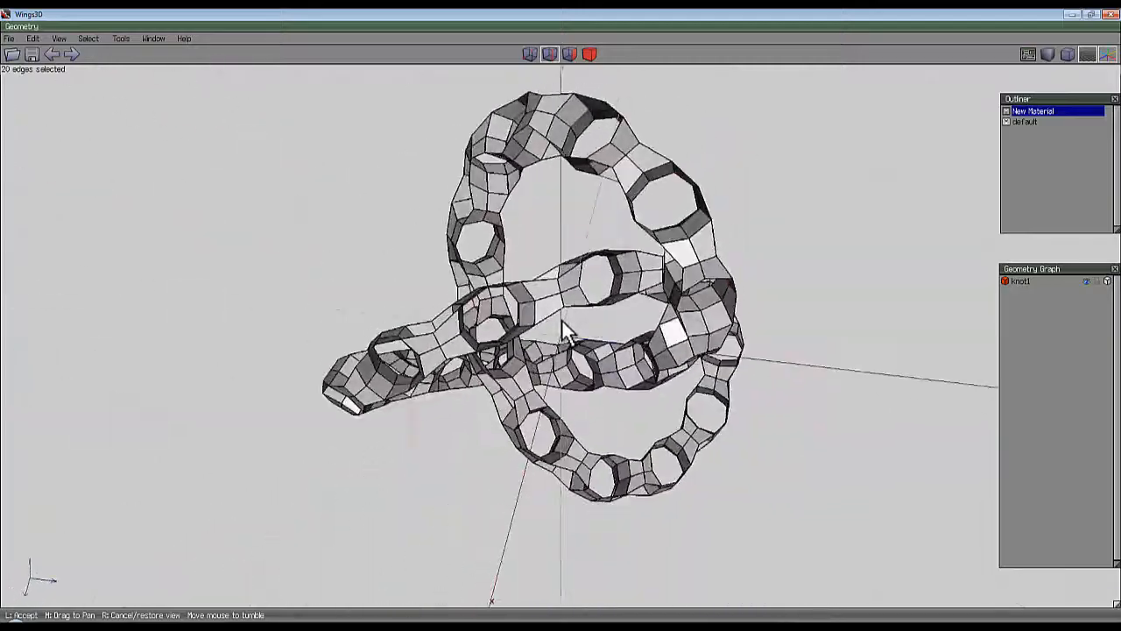
pyautogui.moveTo(560, 332); pyautogui.dragTo(565, 333)
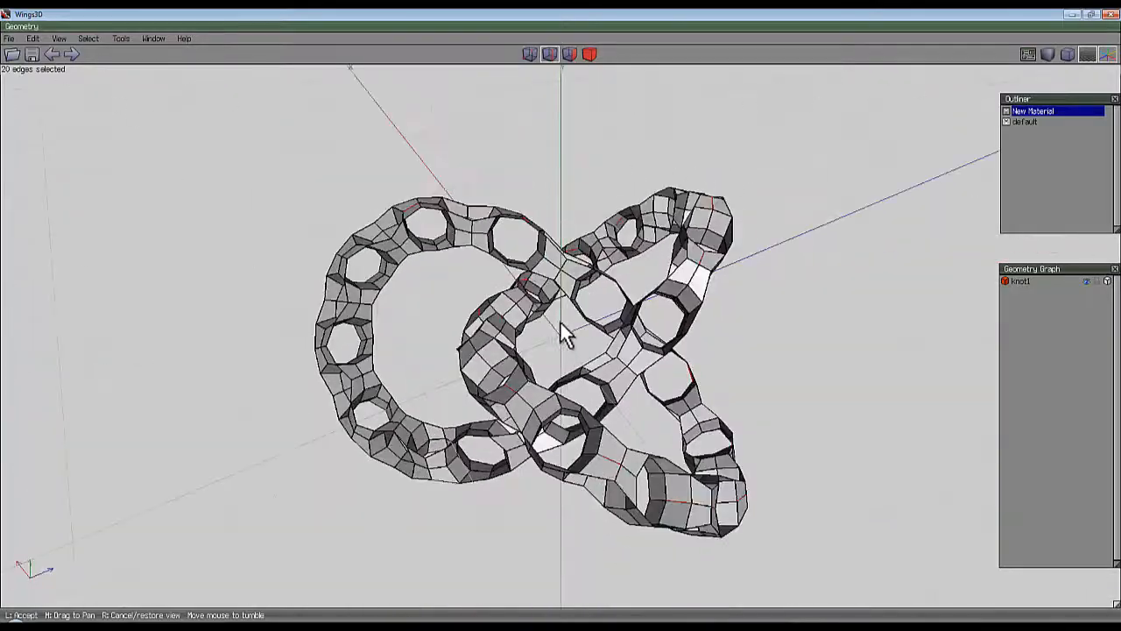
pyautogui.moveTo(560, 333); pyautogui.dragTo(561, 341)
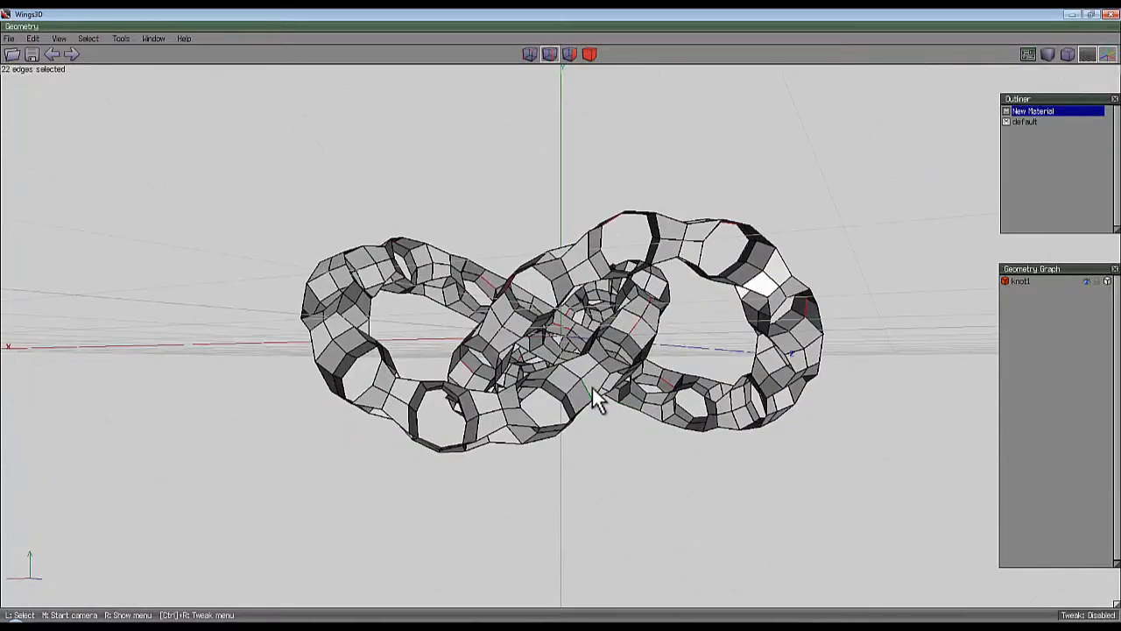
pyautogui.click(394, 402)
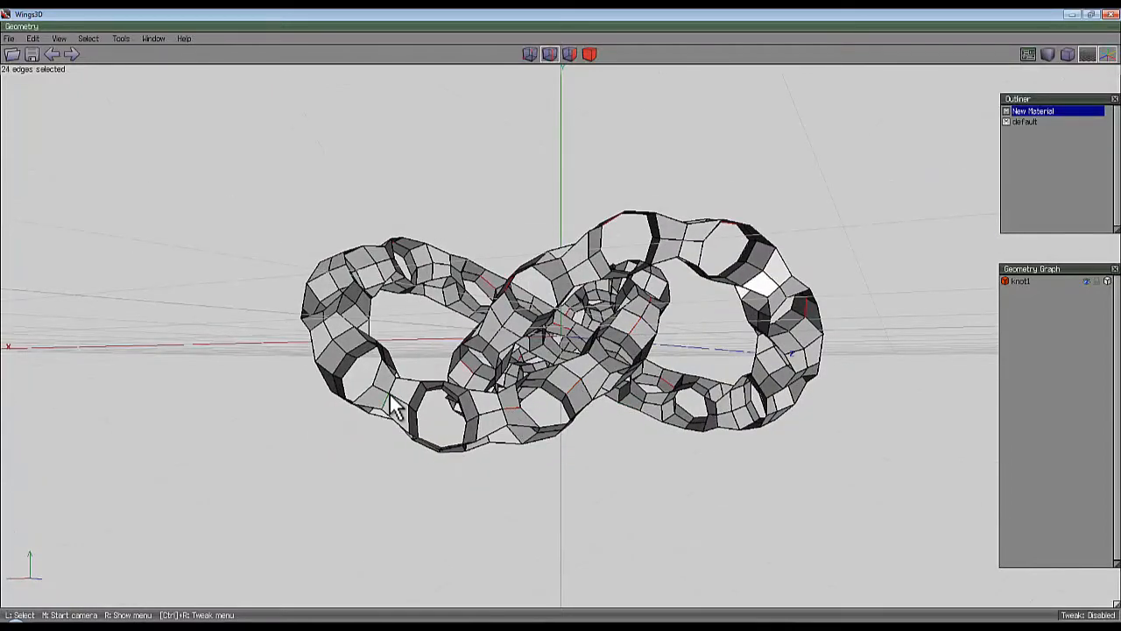
pyautogui.click(350, 360)
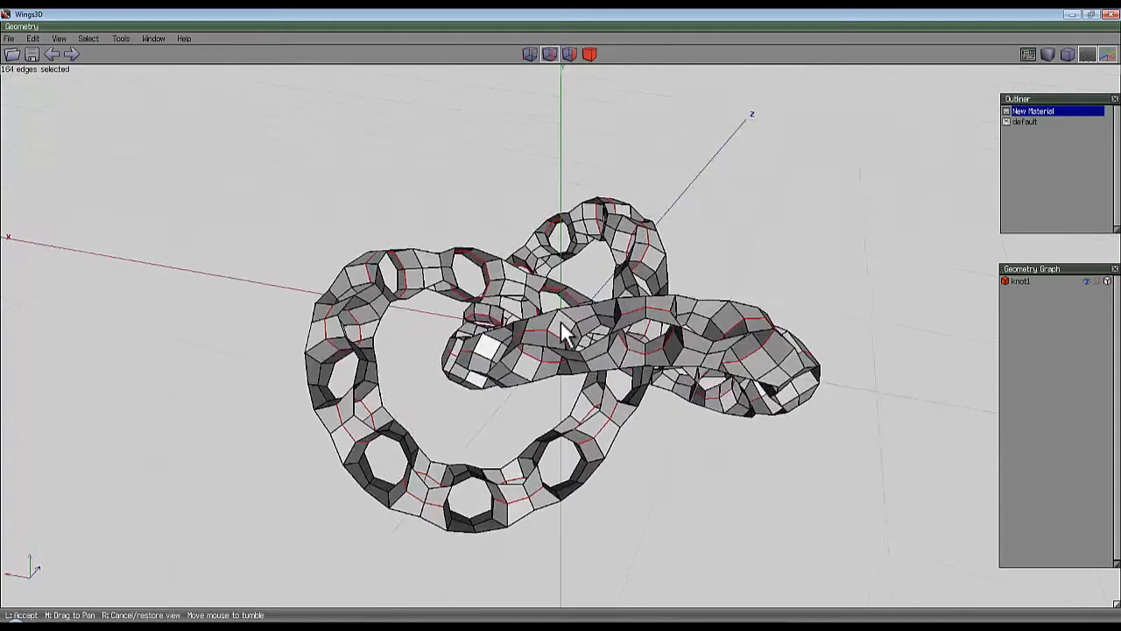
# Tumble around the knot to complete edge rings at every link, reaching 368 edges.
pyautogui.moveTo(560, 333); pyautogui.dragTo(771, 332)
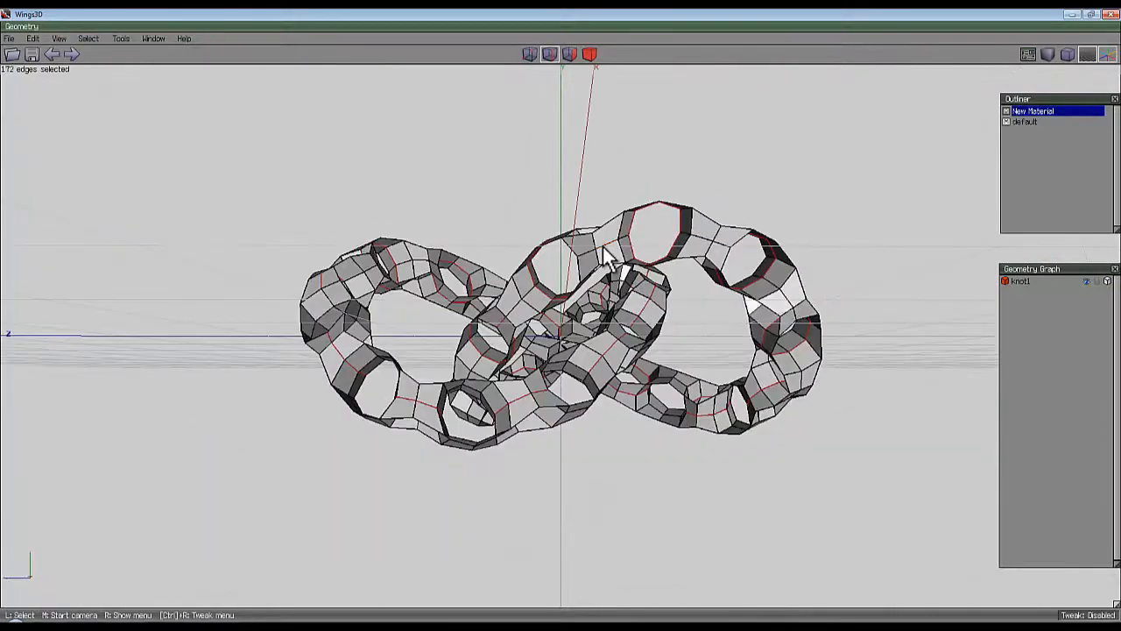
pyautogui.moveTo(605, 254); pyautogui.dragTo(561, 341)
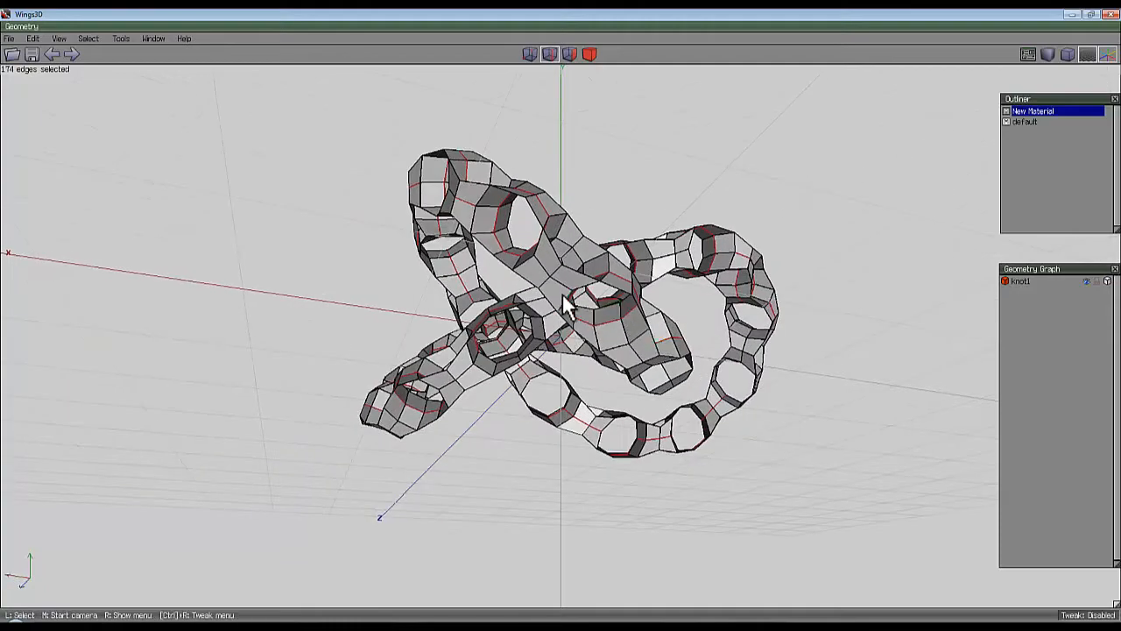
pyautogui.moveTo(560, 316); pyautogui.dragTo(565, 337)
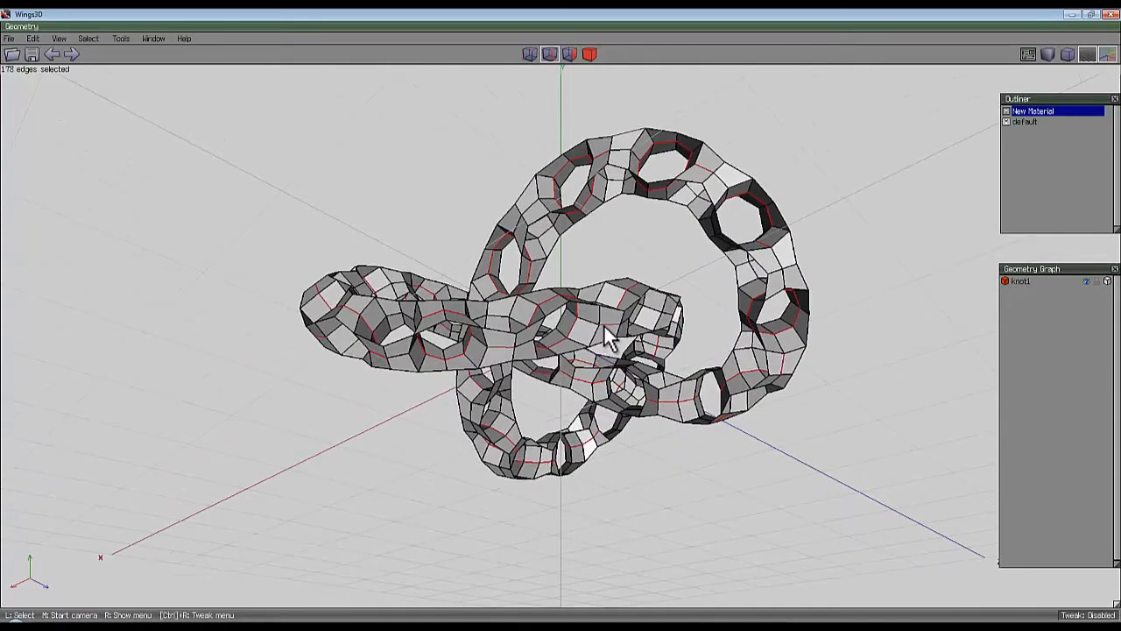
pyautogui.moveTo(613, 342); pyautogui.dragTo(622, 298)
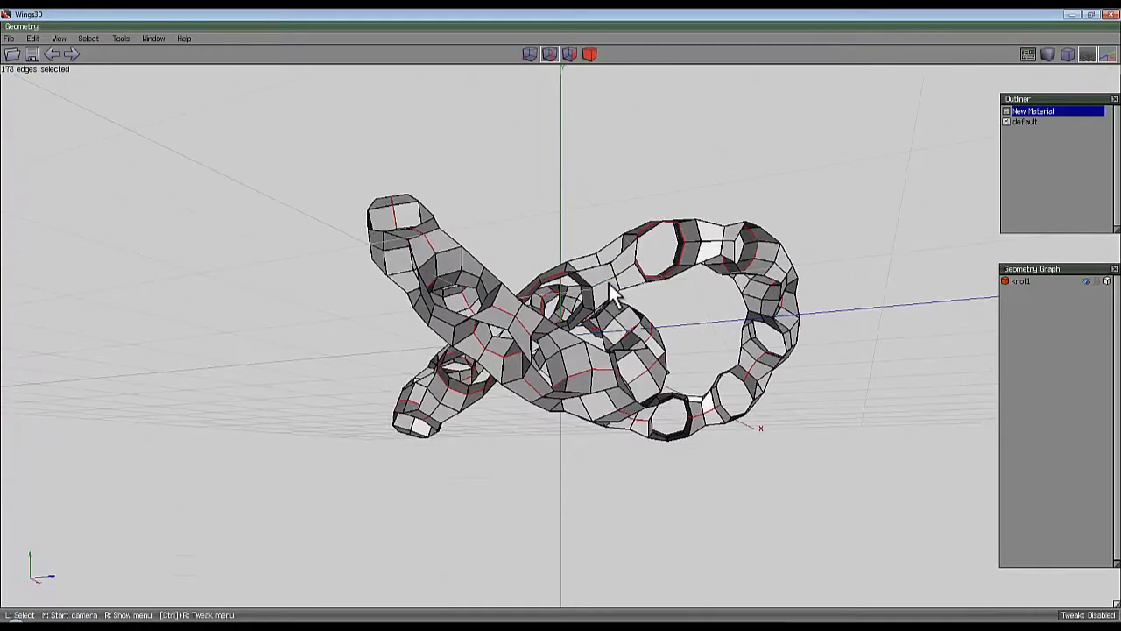
pyautogui.moveTo(613, 298); pyautogui.dragTo(605, 254)
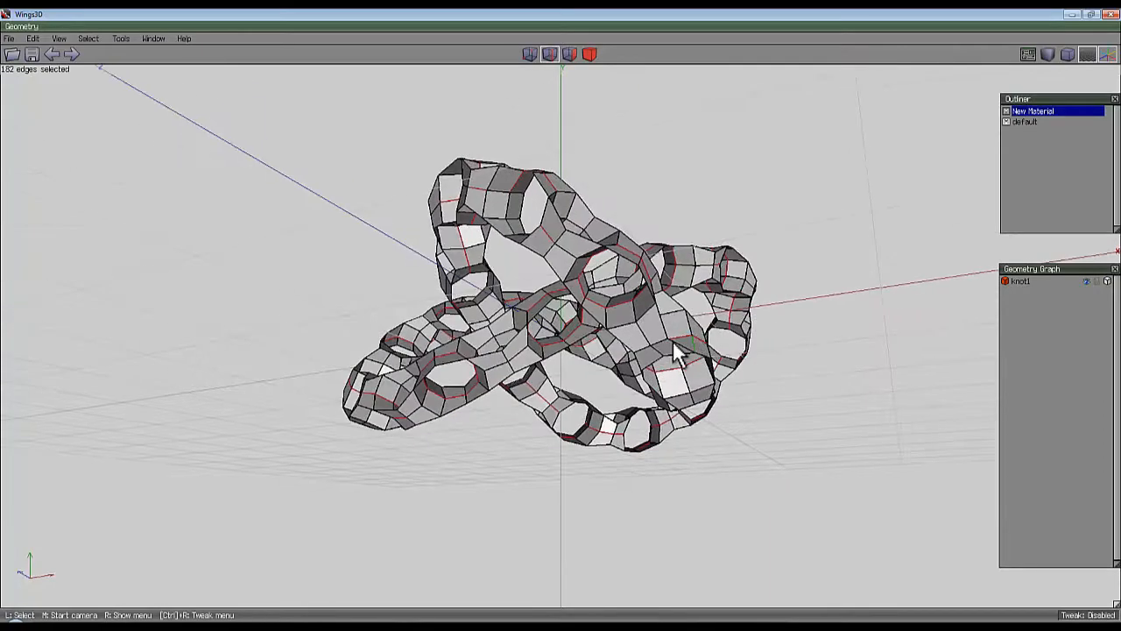
pyautogui.moveTo(674, 350); pyautogui.dragTo(552, 329)
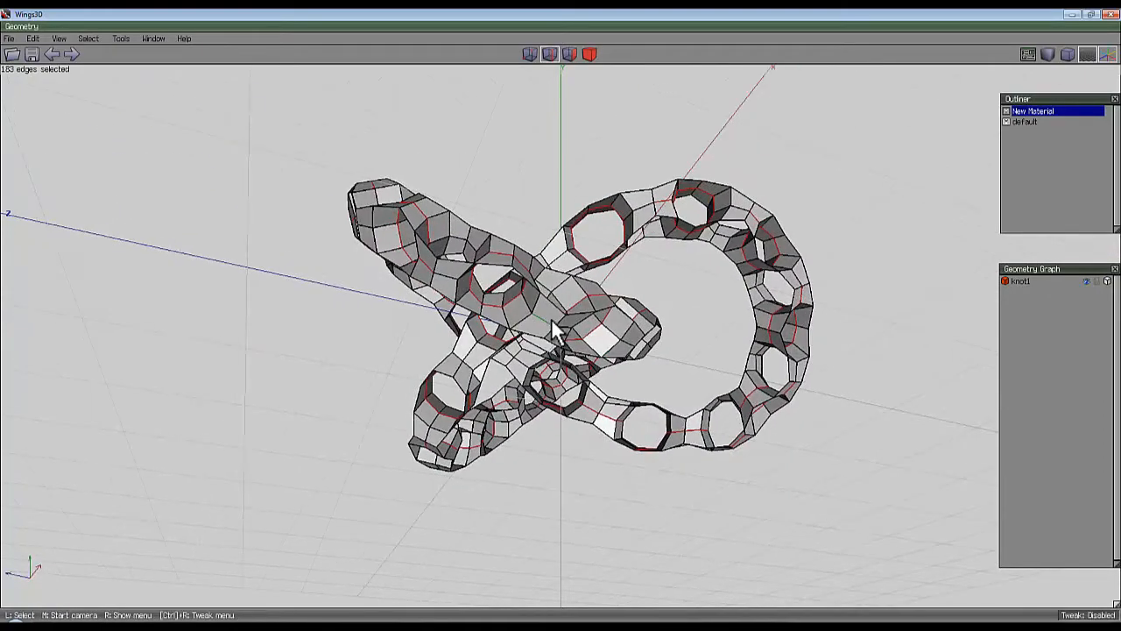
pyautogui.moveTo(552, 329); pyautogui.dragTo(613, 315)
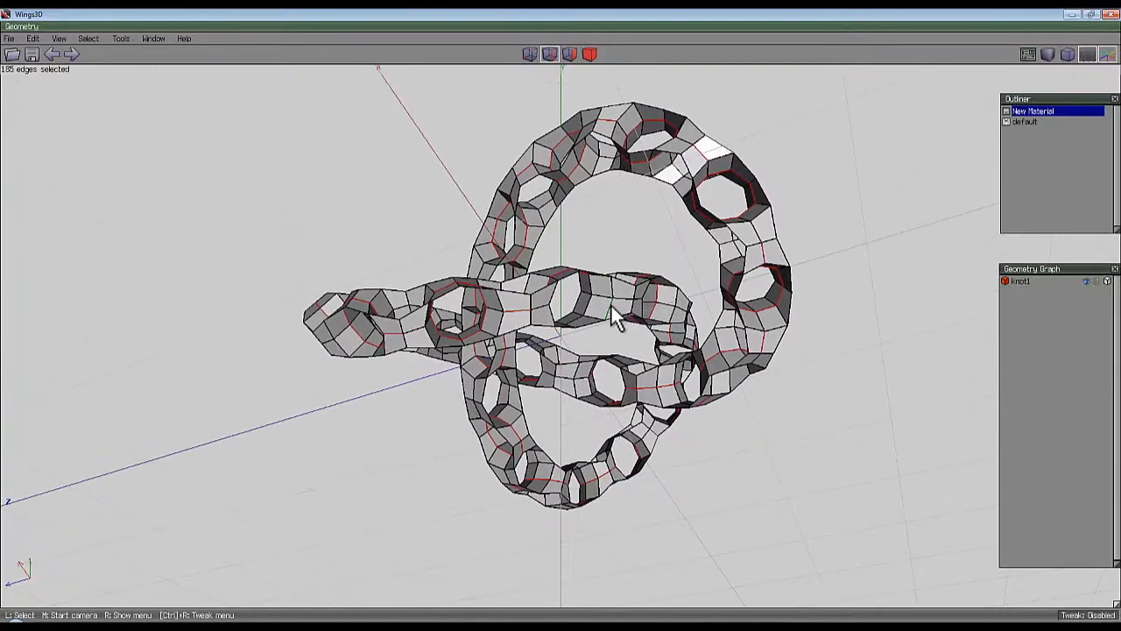
pyautogui.moveTo(613, 315); pyautogui.dragTo(639, 281)
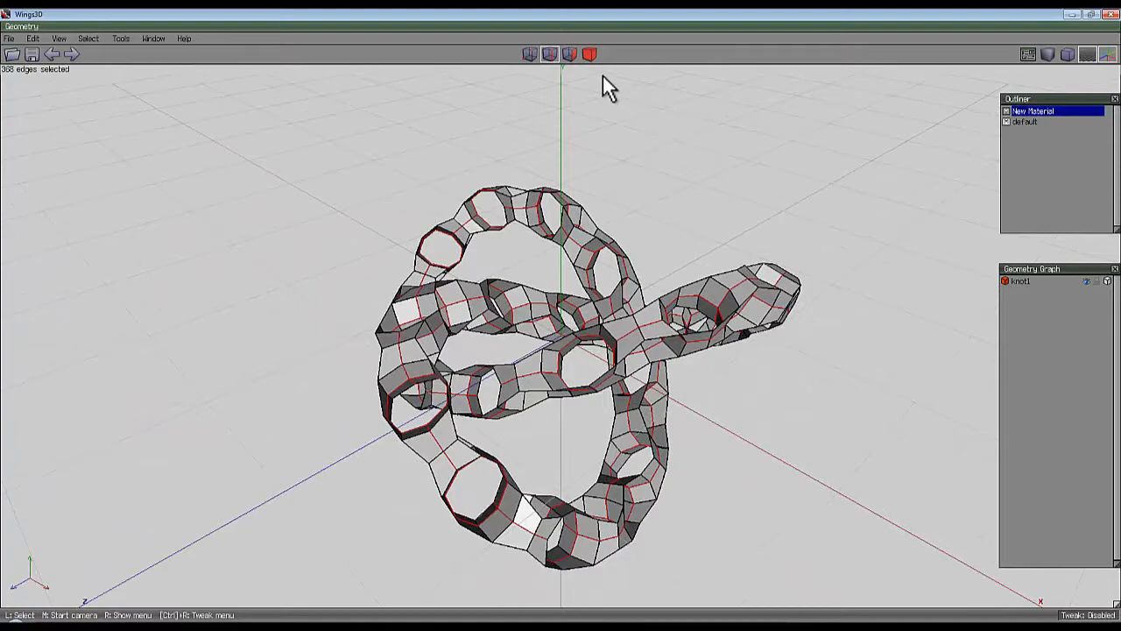
# Switch to face mode, converting the edge rings into 736 selected faces.
pyautogui.click(569, 55)
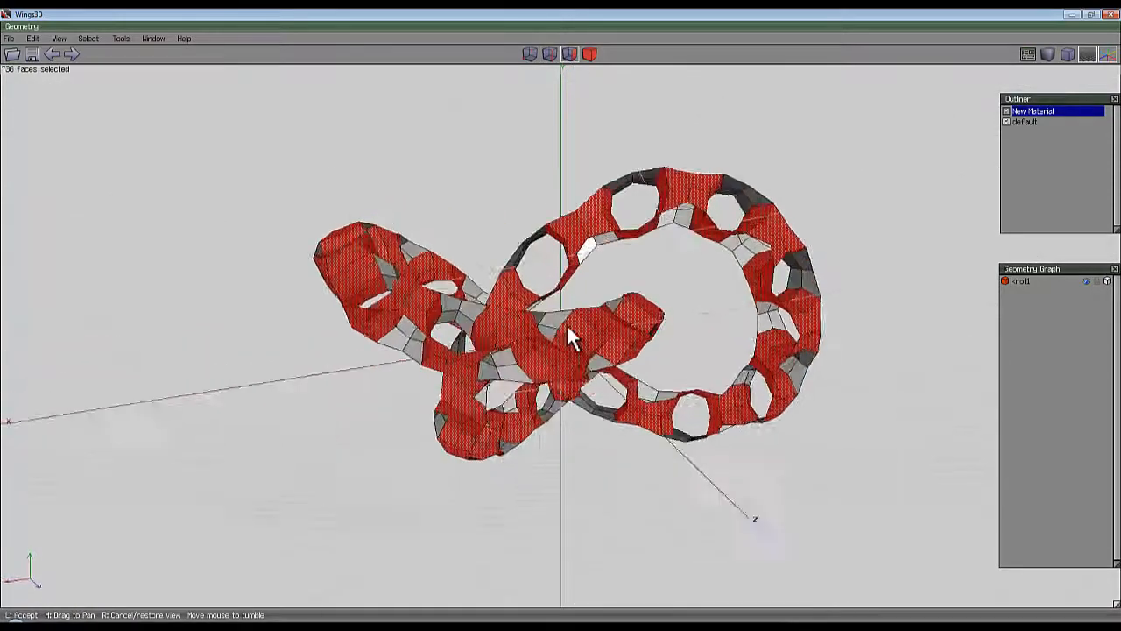
pyautogui.moveTo(569, 337)
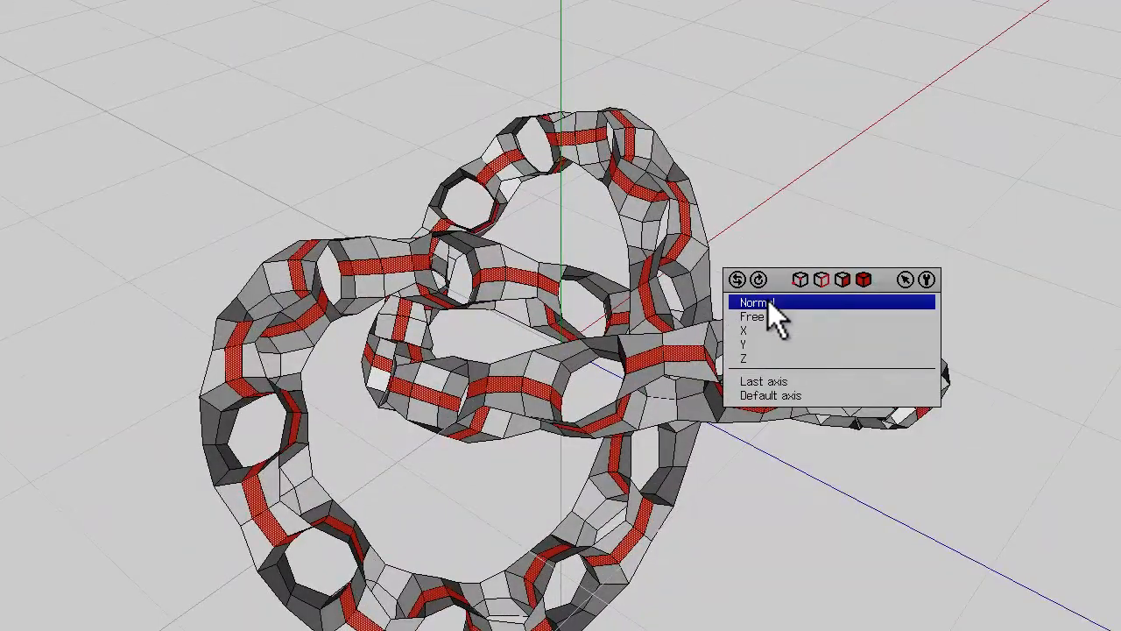
# Extract the selected face bands along their normals as a separate chain-link object.
pyautogui.click(755, 301)
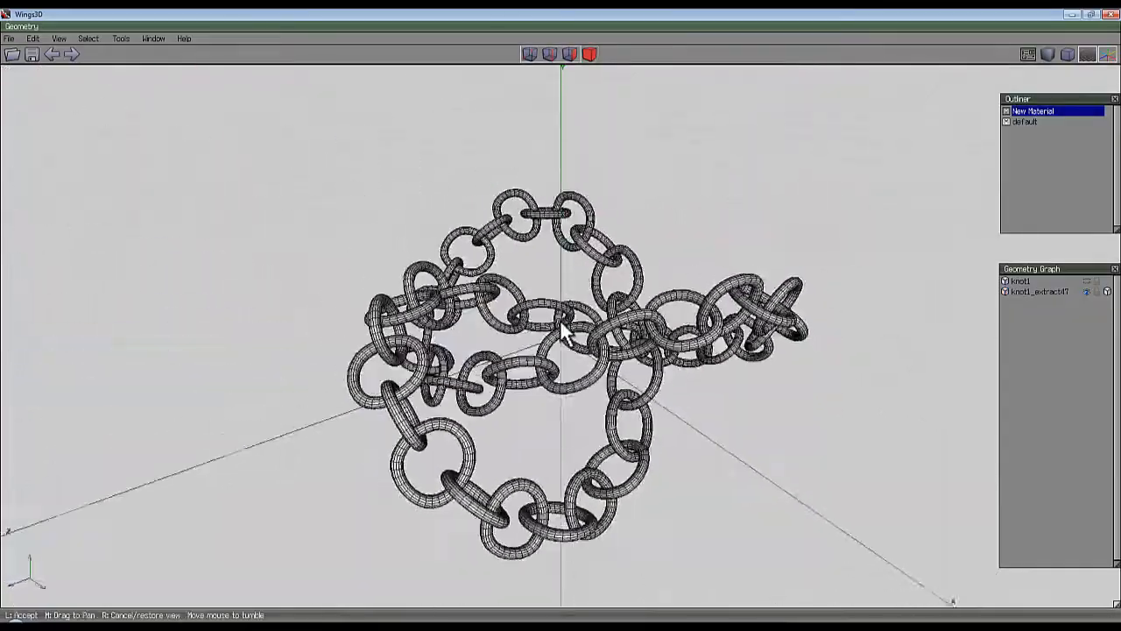
# Orbit to inspect the smoothed chain links alongside the unhidden smoothed knot.
pyautogui.moveTo(561, 333); pyautogui.dragTo(565, 333)
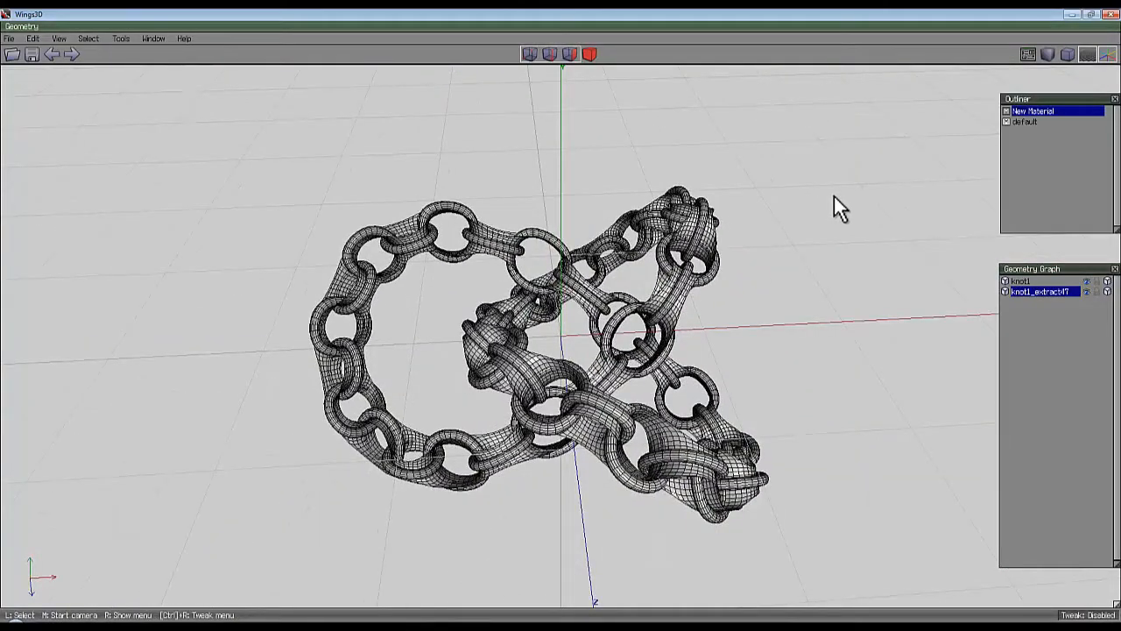
pyautogui.moveTo(837, 206); pyautogui.dragTo(565, 328)
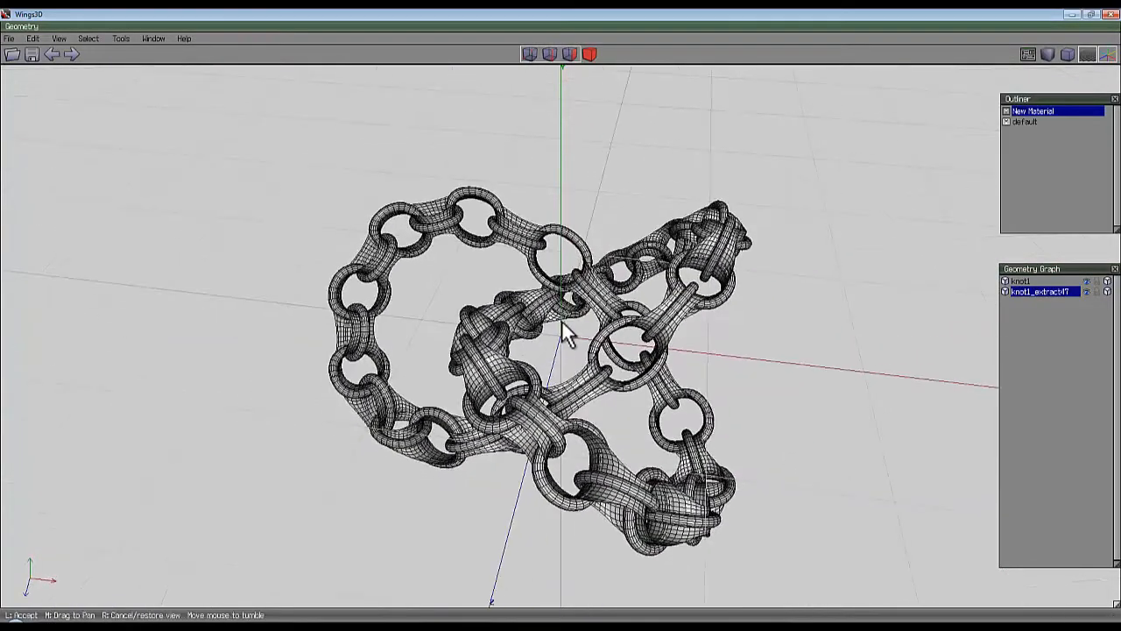